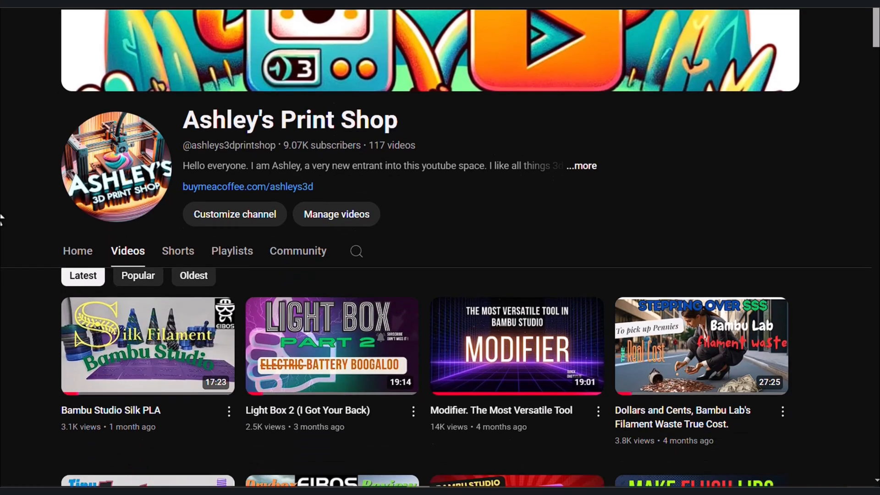
# Step: Scroll down through the content before returning to Bambu Studio
pyautogui.scroll(-3)
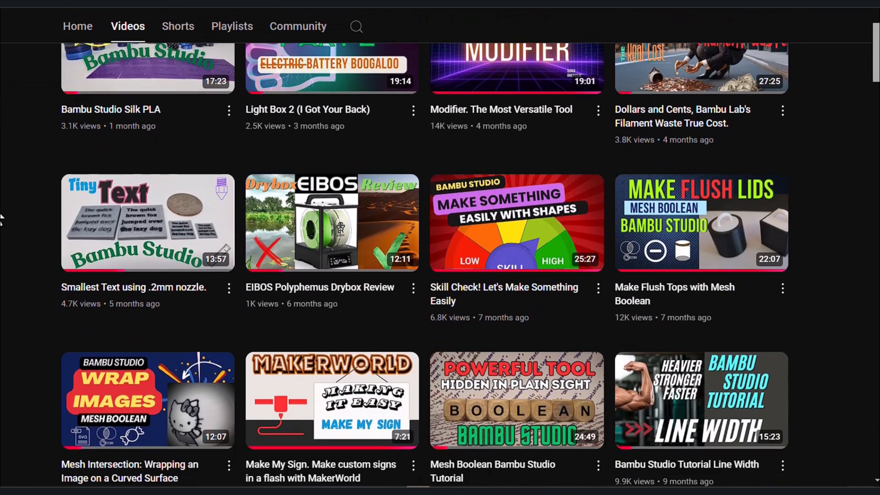
pyautogui.scroll(-3)
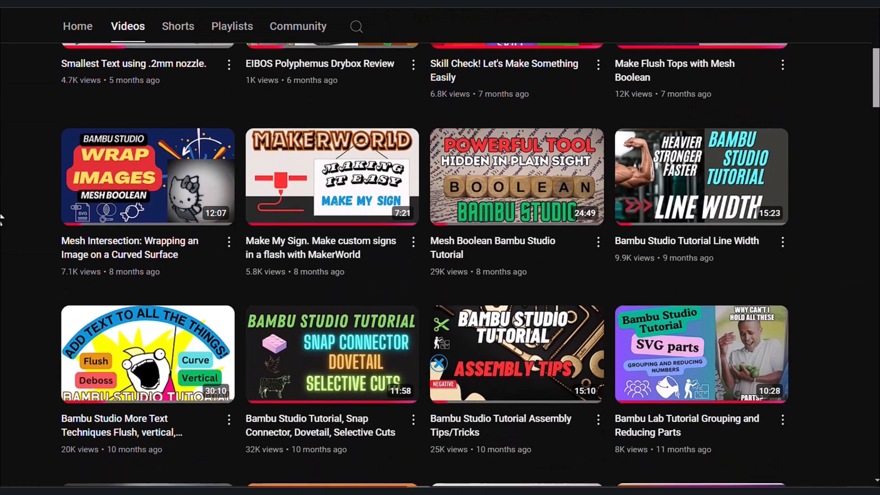
pyautogui.scroll(-3)
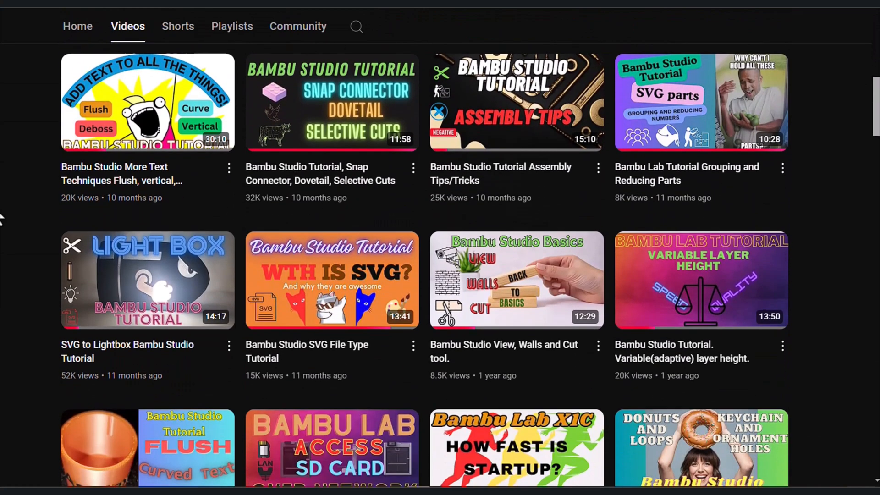
pyautogui.scroll(-3)
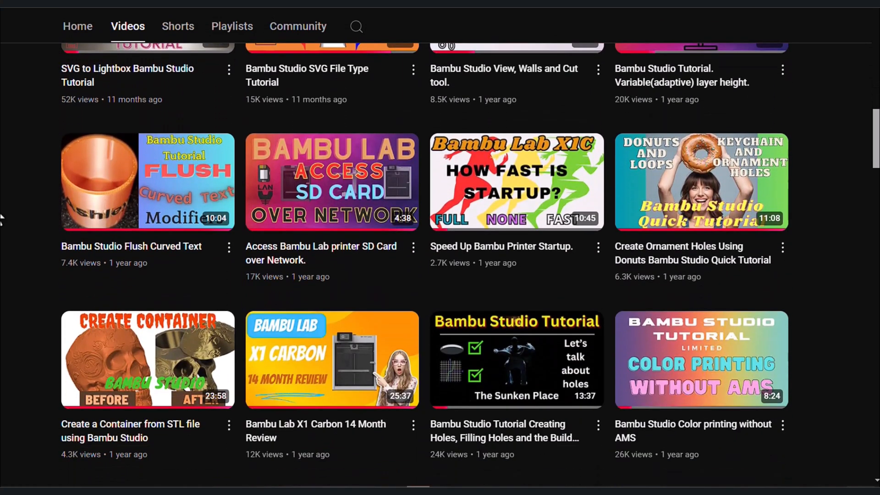
pyautogui.scroll(-3)
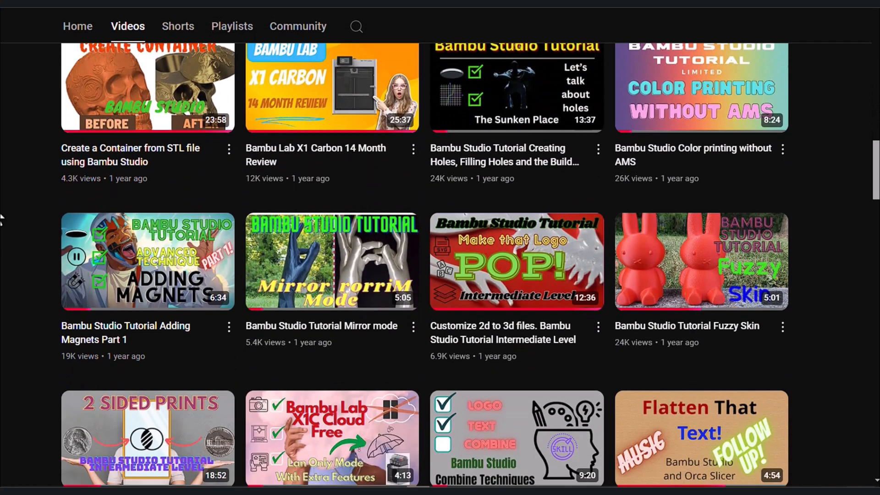
pyautogui.scroll(-3)
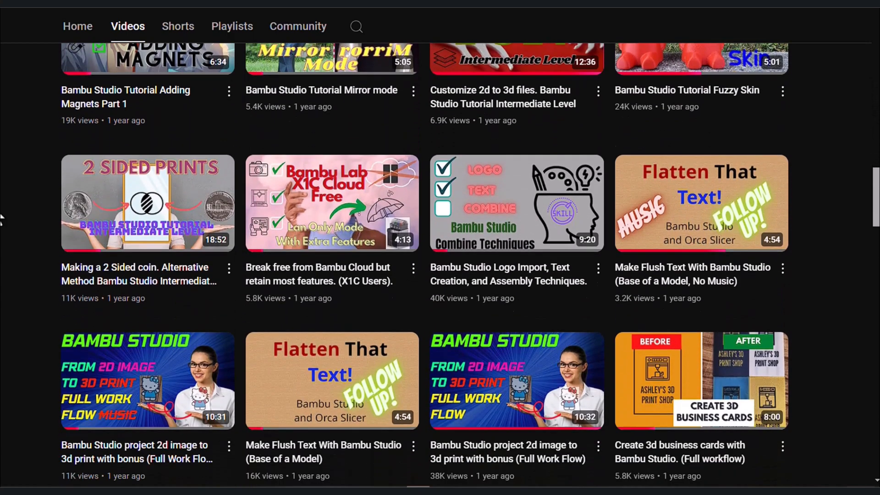
pyautogui.scroll(-3)
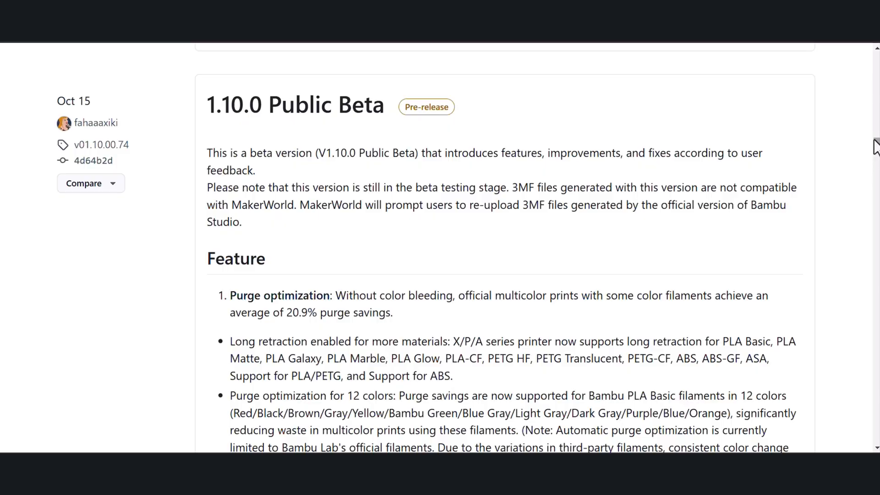
pyautogui.moveTo(236, 106)
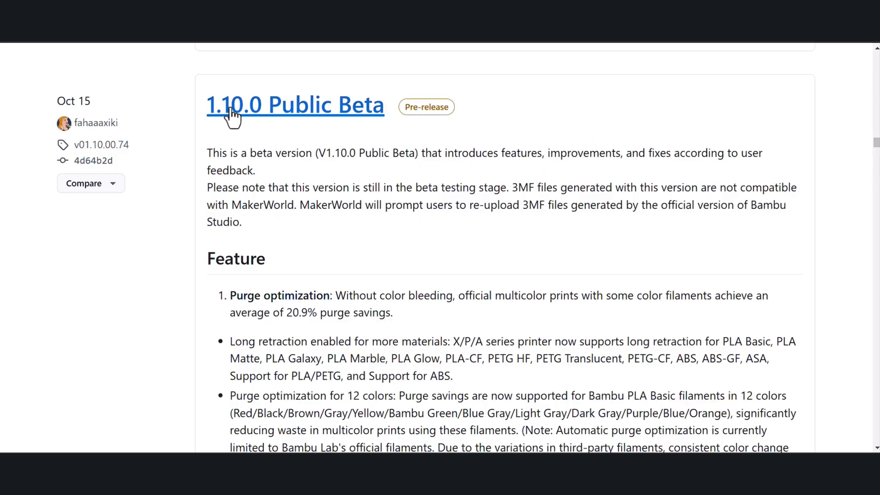
pyautogui.moveTo(354, 124)
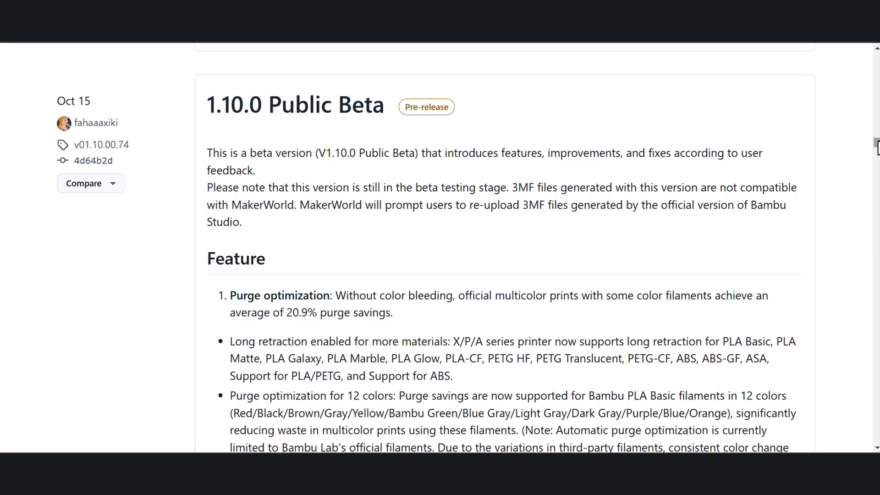
pyautogui.scroll(-3)
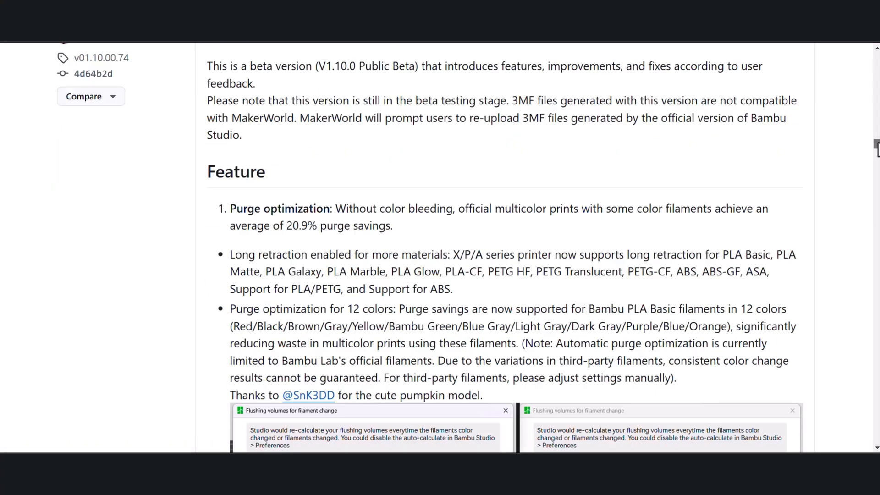
pyautogui.scroll(-3)
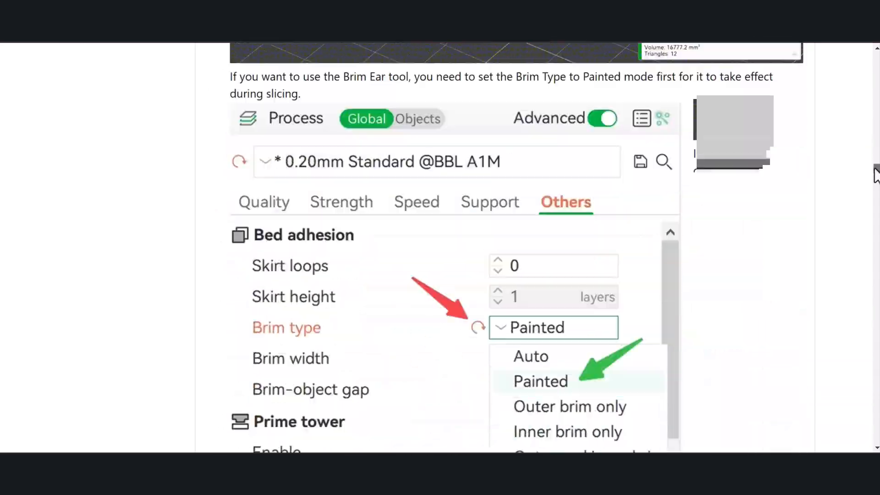
pyautogui.scroll(-3)
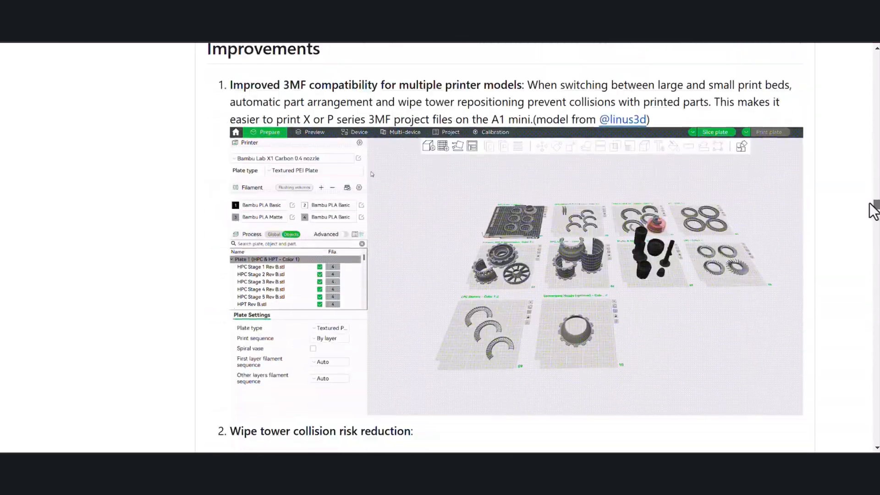
pyautogui.scroll(-3)
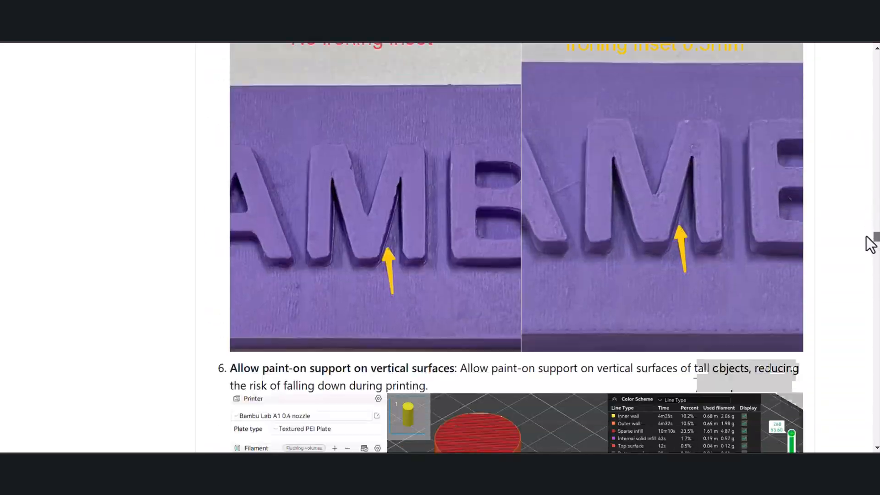
pyautogui.scroll(-3)
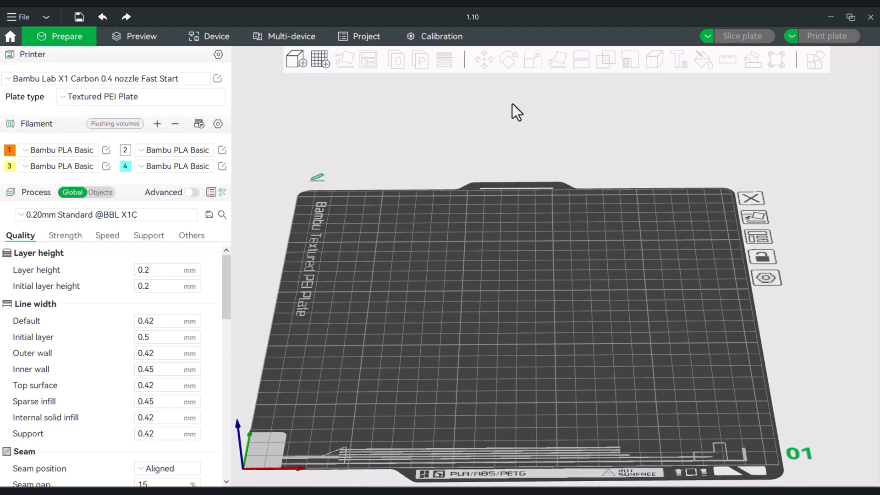
pyautogui.moveTo(381, 122)
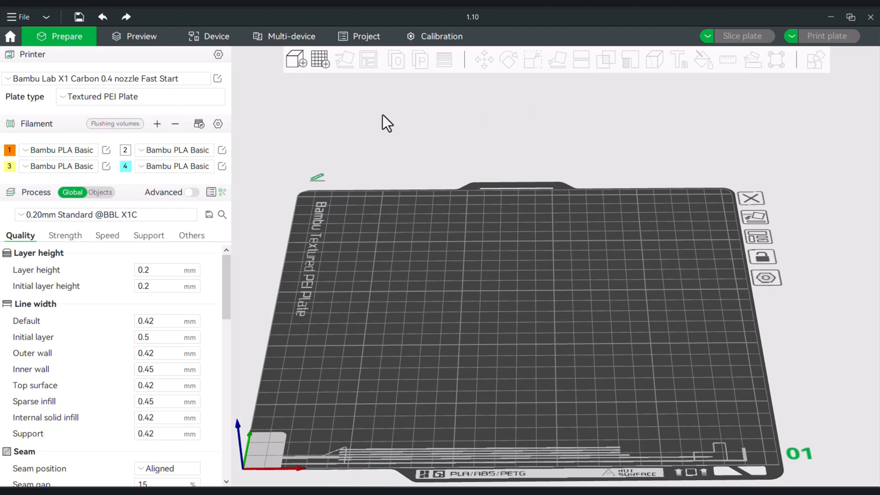
# Step: Start a 3MF/STL/STEP/SVG/OBJ/AMF import and pick Super_sonic_01.svg in the version folder
pyautogui.click(19, 16)
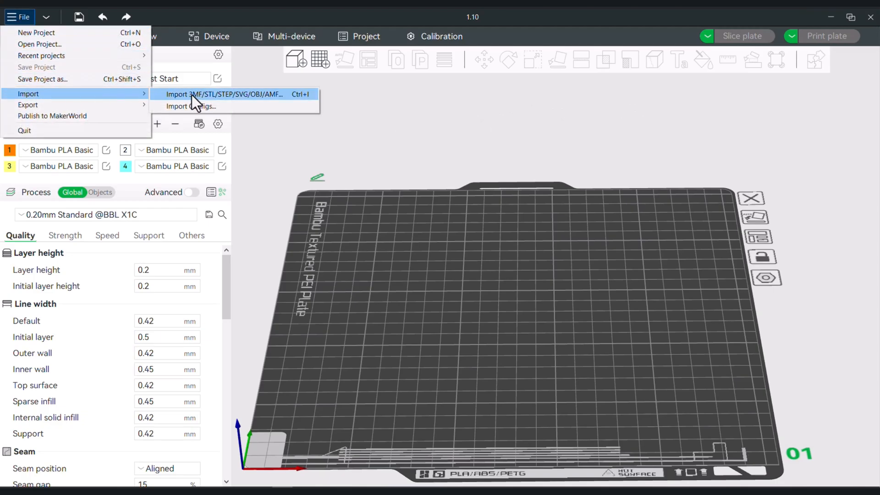
pyautogui.click(225, 94)
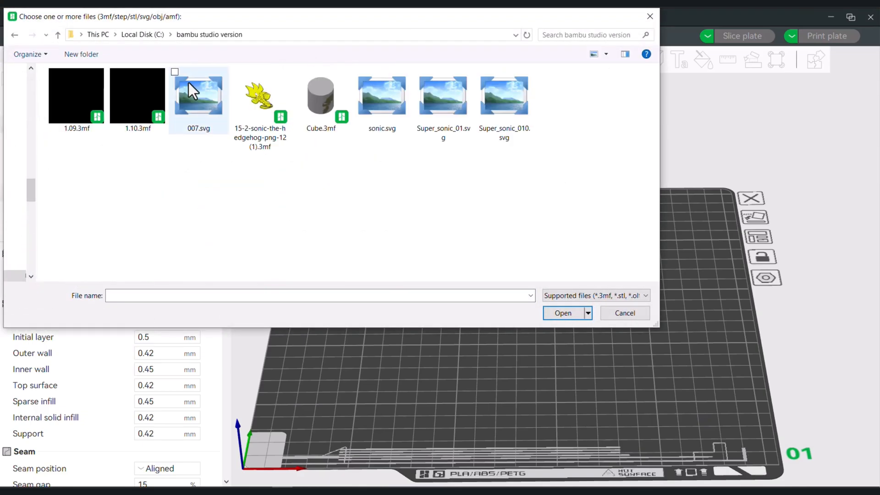
pyautogui.click(443, 95)
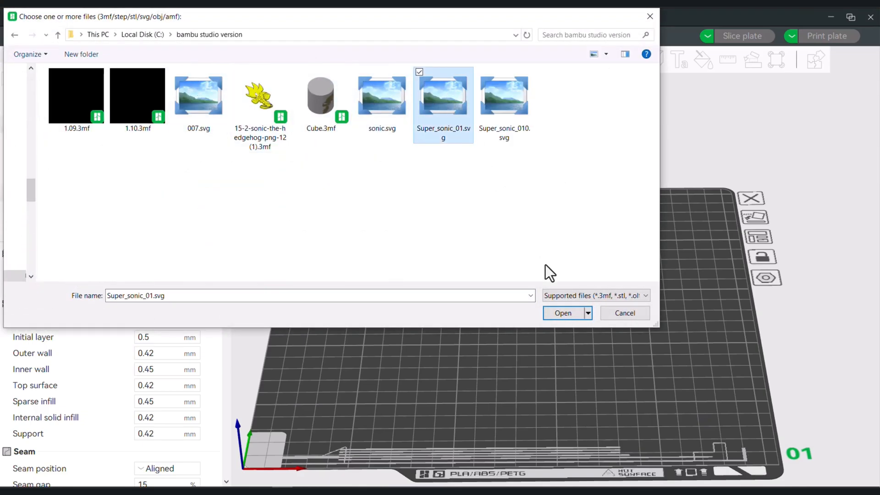
# Step: Import Super_sonic_01.svg onto the plate and set its depth to 4 mm, width 144.32 mm
pyautogui.click(562, 313)
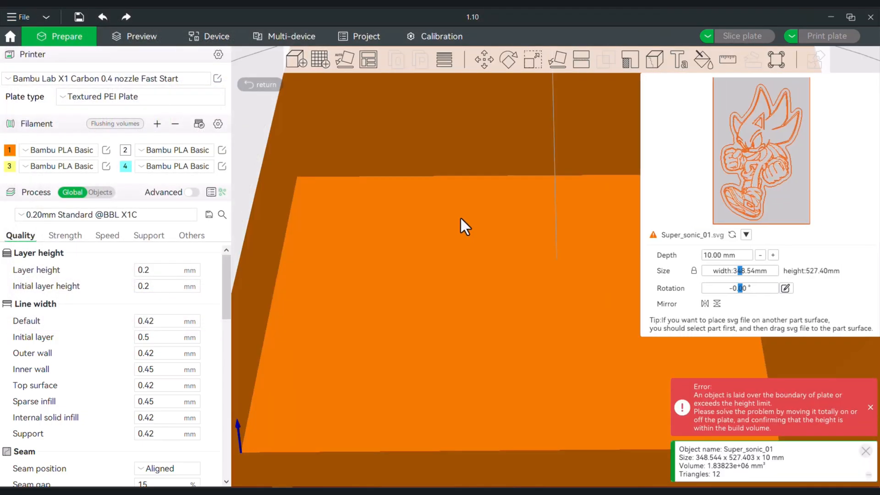
pyautogui.moveTo(464, 229)
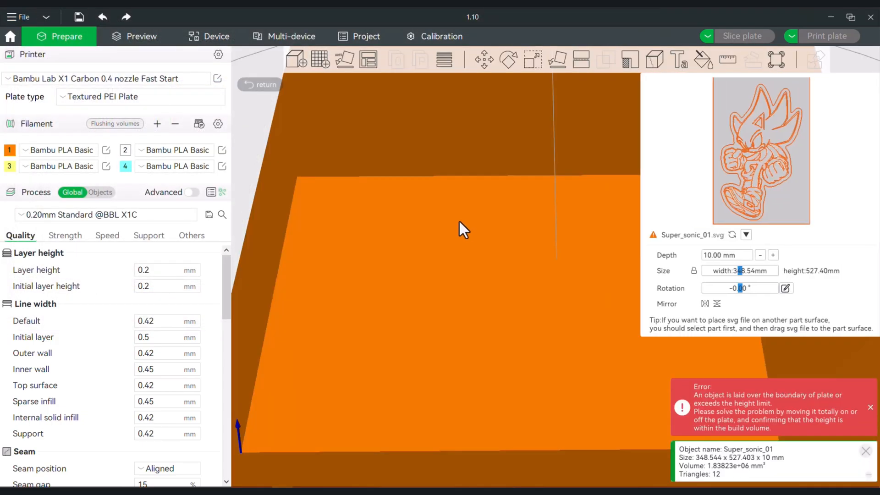
pyautogui.moveTo(617, 230)
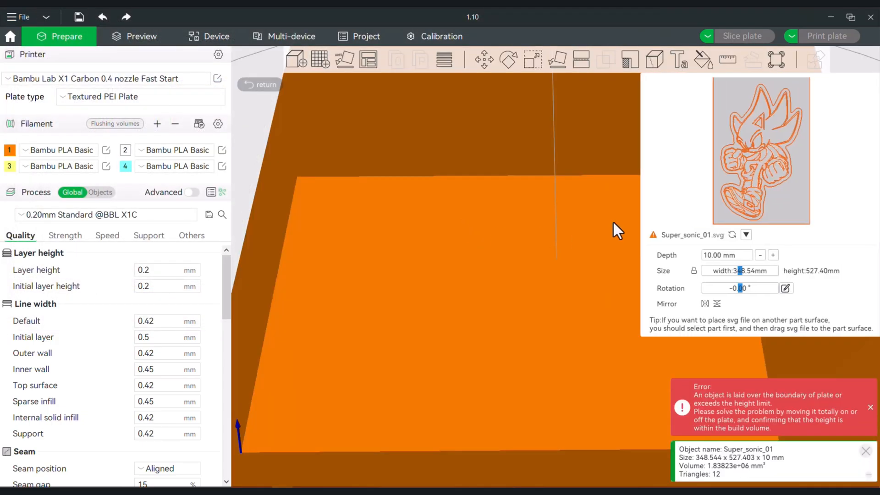
pyautogui.moveTo(774, 127)
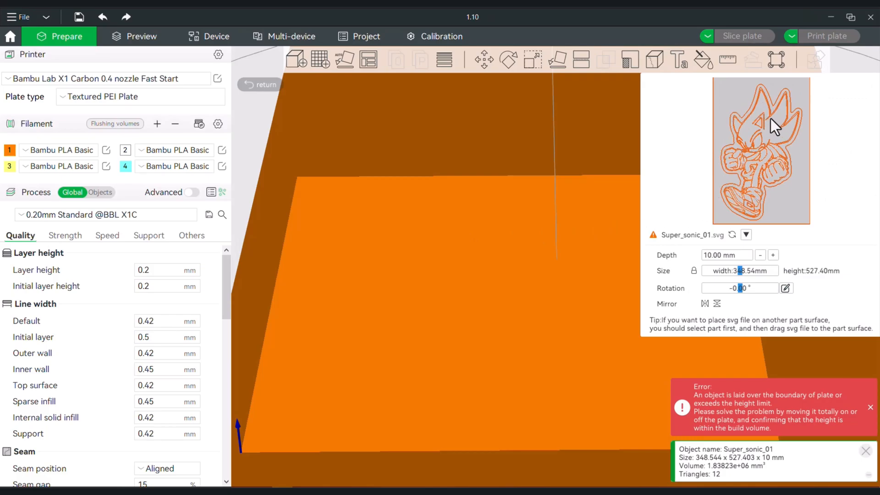
pyautogui.moveTo(724, 167)
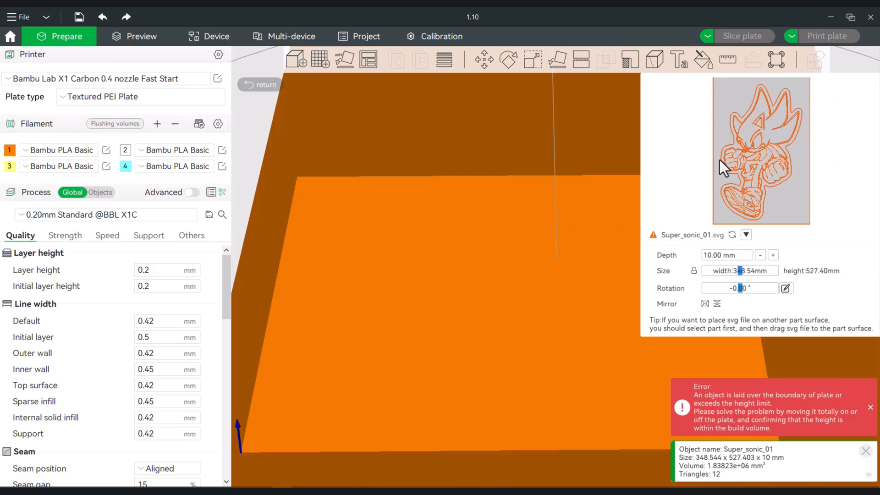
pyautogui.moveTo(735, 272)
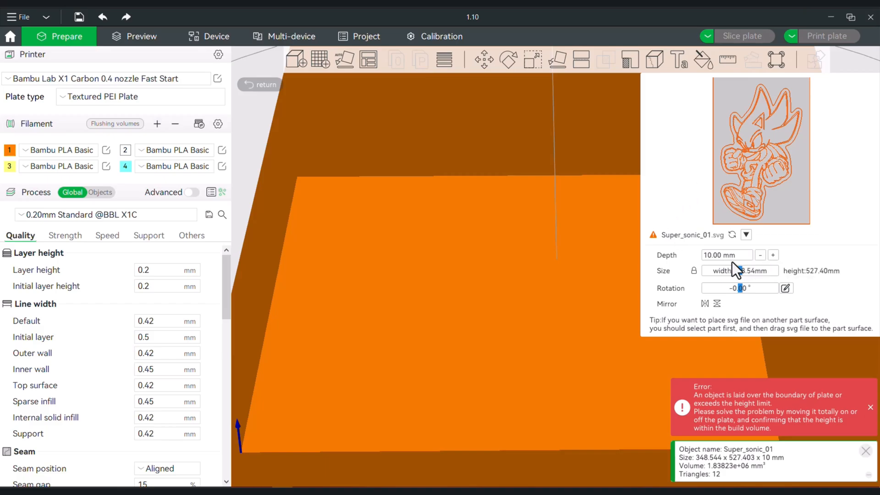
pyautogui.moveTo(735, 259)
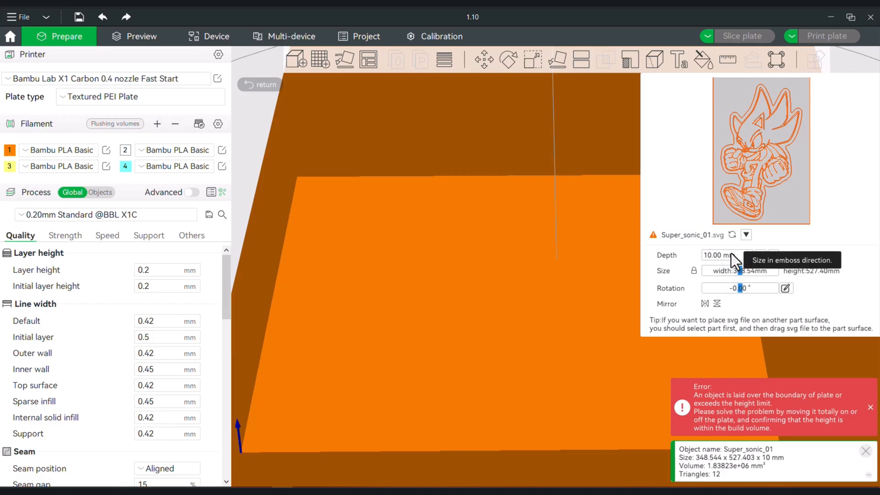
pyautogui.moveTo(760, 267)
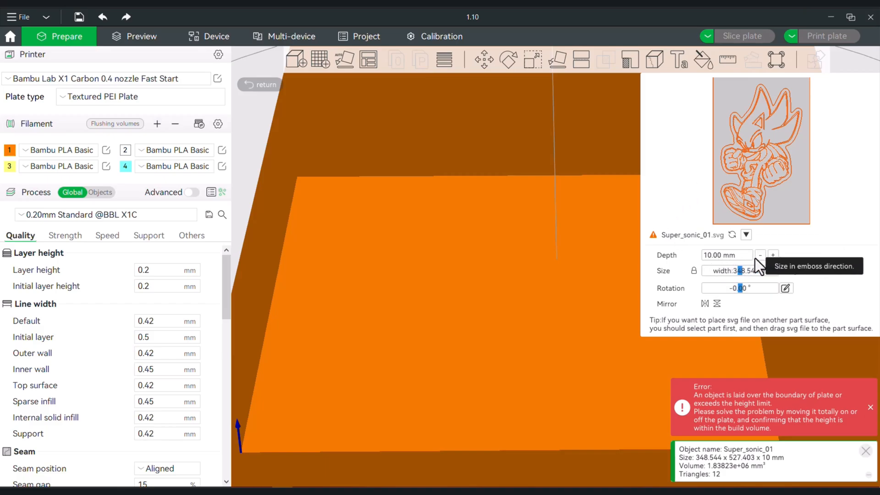
pyautogui.click(761, 255)
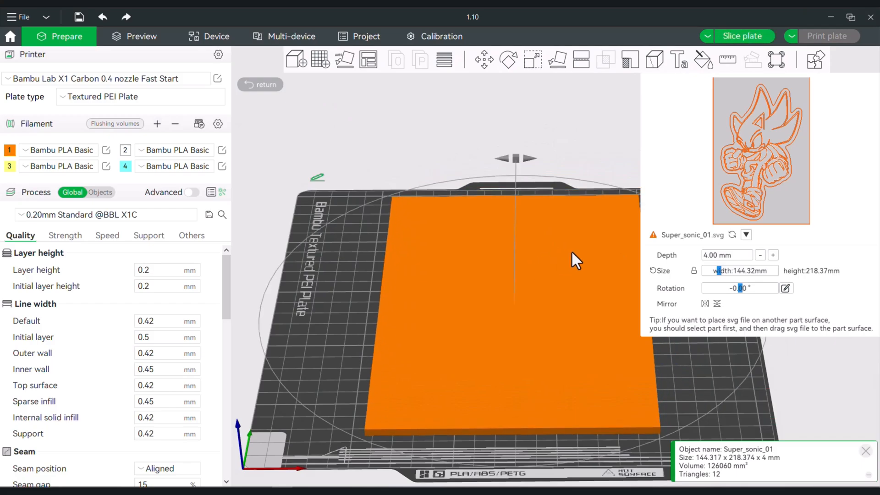
pyautogui.moveTo(759, 150)
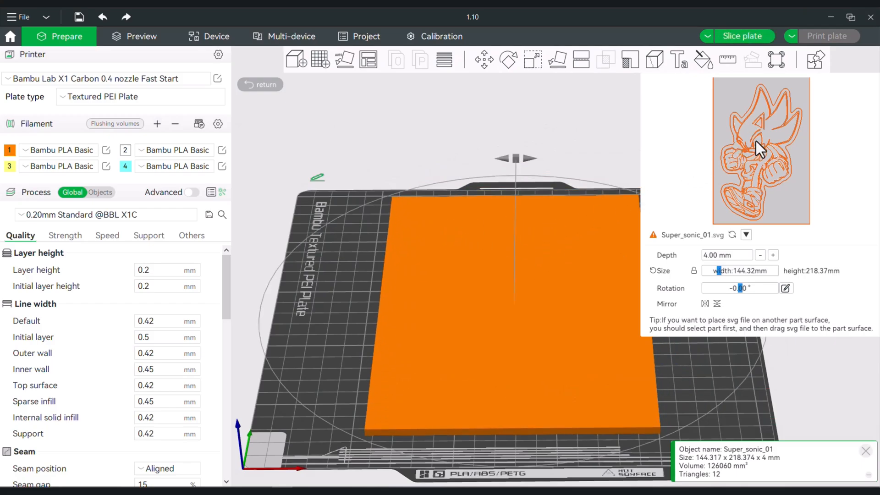
pyautogui.moveTo(605, 245)
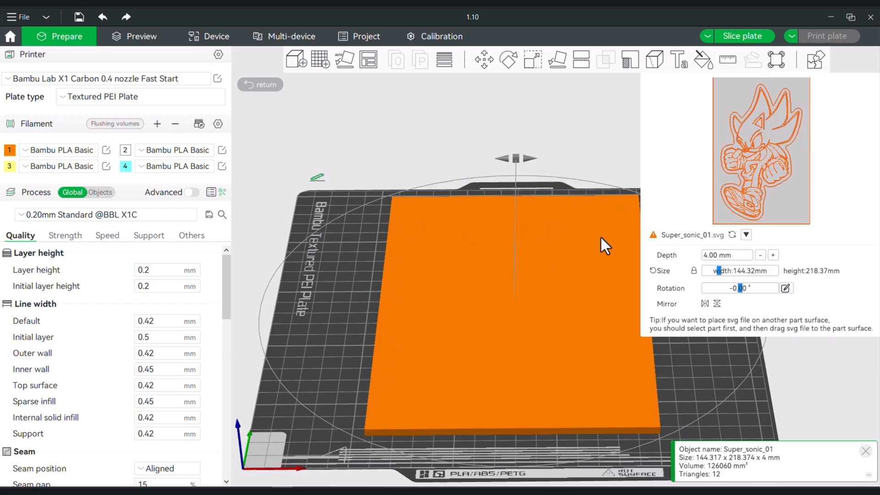
pyautogui.moveTo(535, 328)
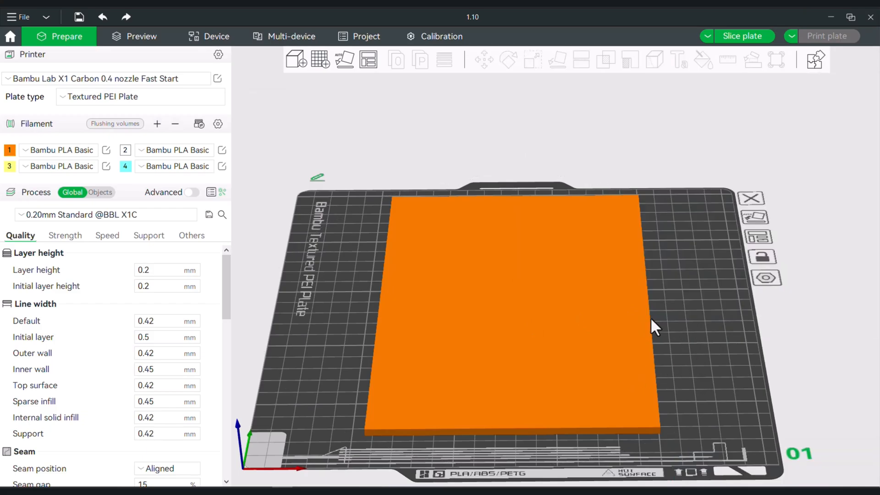
# Step: Paint the Super_sonic_01 slab's top surface with filament 4 (cyan) using Color Painting
pyautogui.scroll(3)
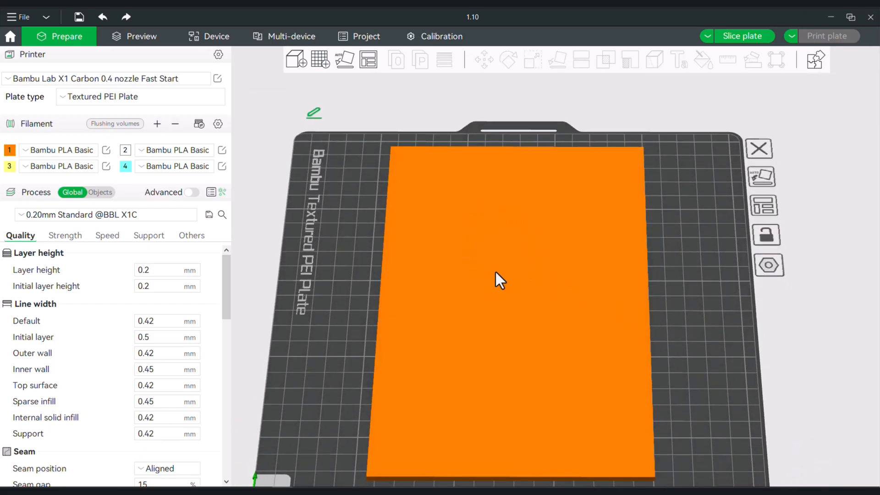
pyautogui.moveTo(643, 195)
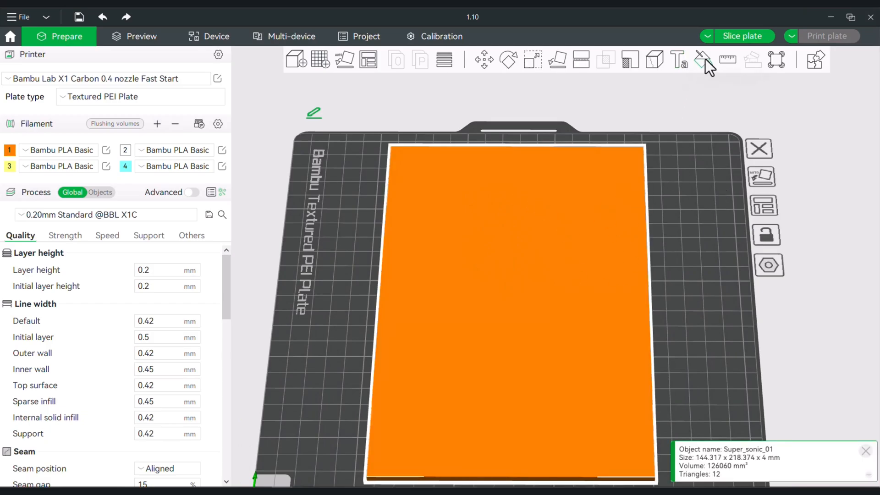
pyautogui.click(702, 60)
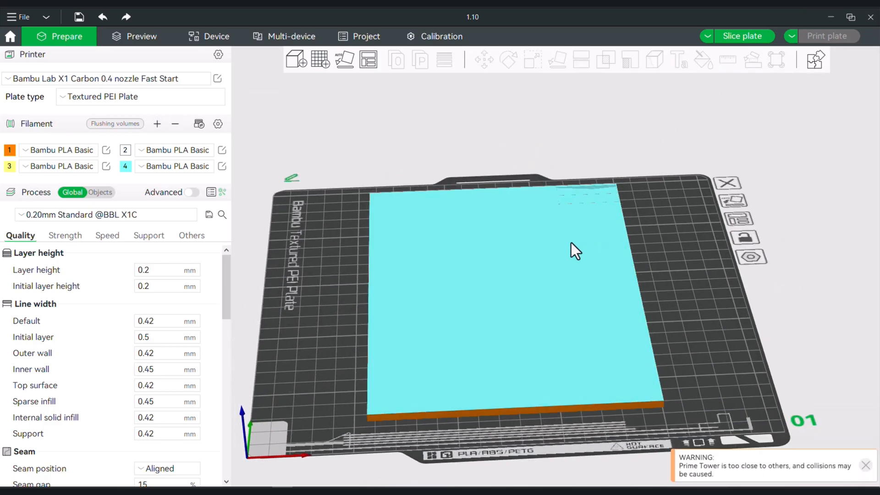
pyautogui.rightClick(572, 249)
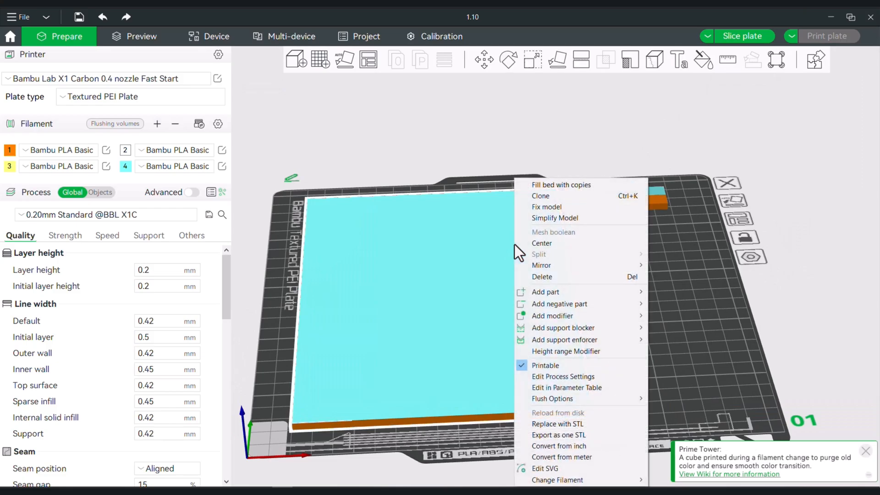
pyautogui.moveTo(542, 243)
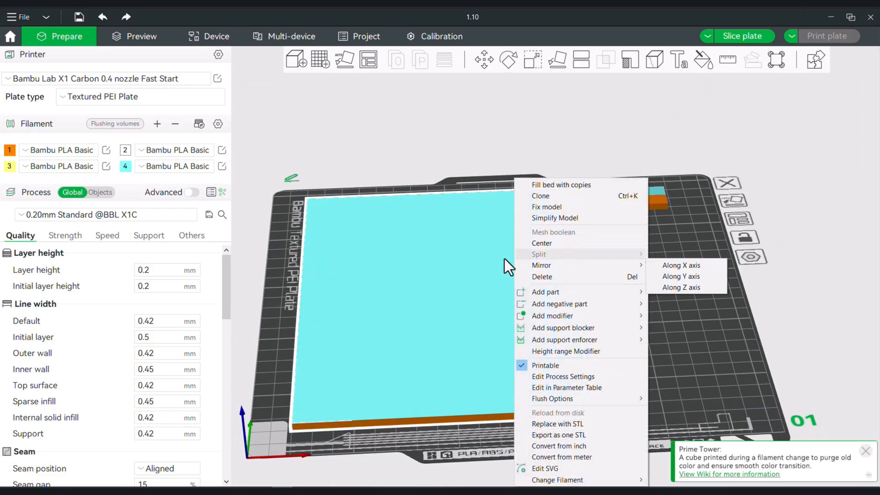
pyautogui.moveTo(403, 272)
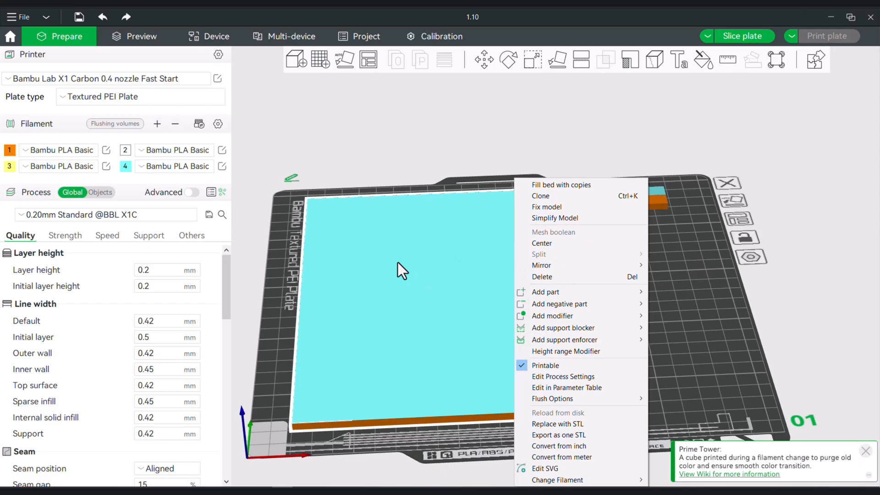
pyautogui.moveTo(714, 296)
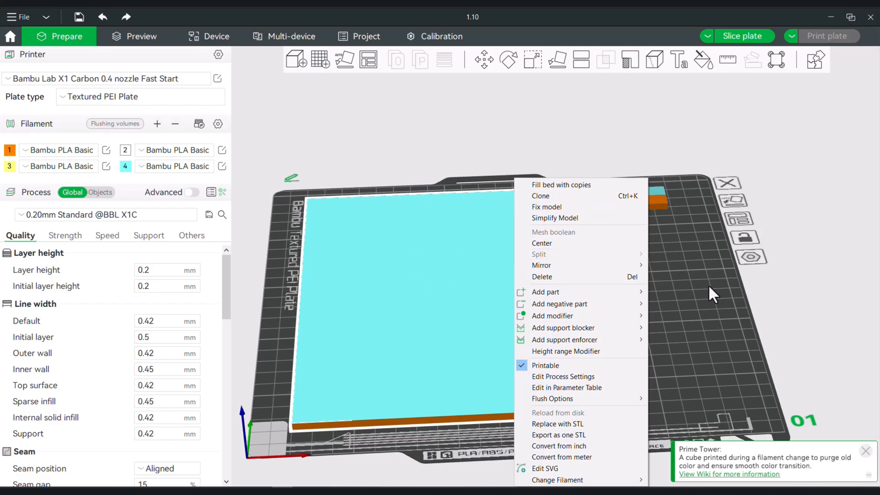
pyautogui.click(405, 106)
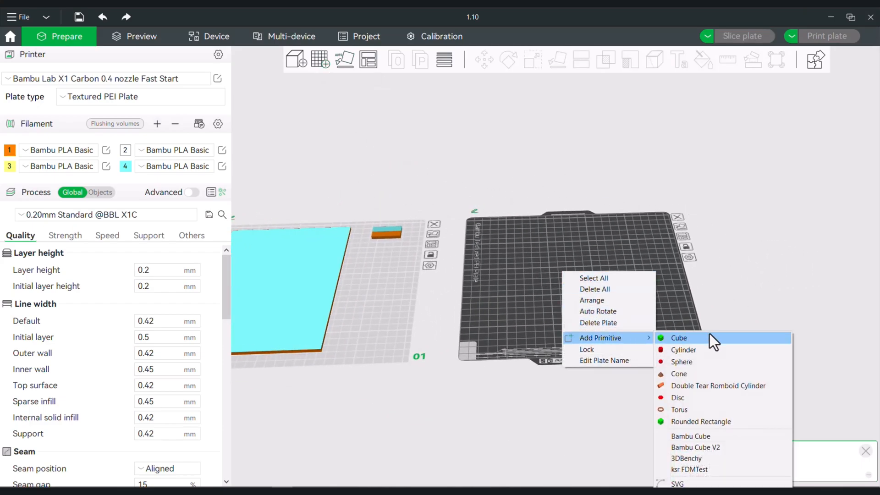
# Step: Add a cube primitive to plate 2, scale it to about 100 mm, and add an SVG part
pyautogui.click(680, 338)
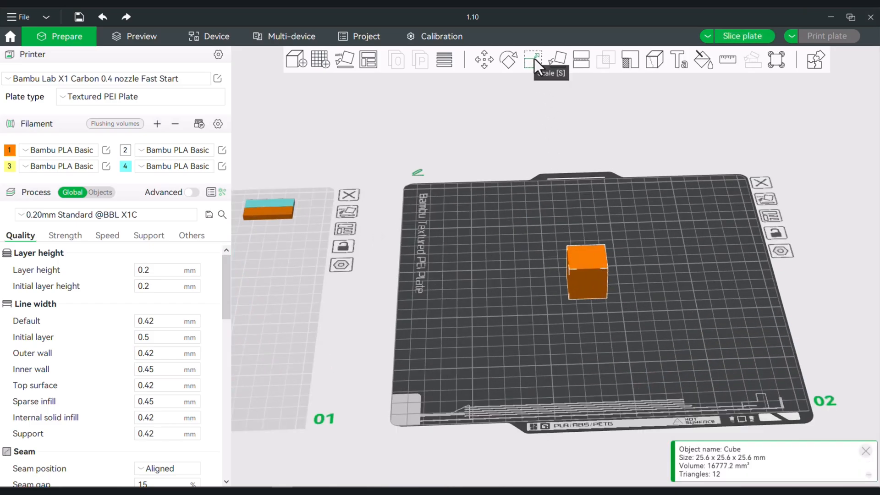
pyautogui.click(532, 59)
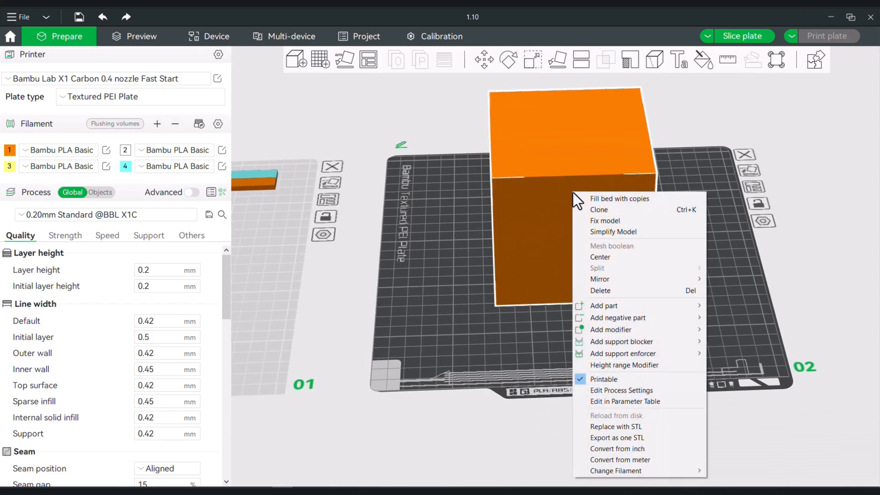
pyautogui.moveTo(635, 268)
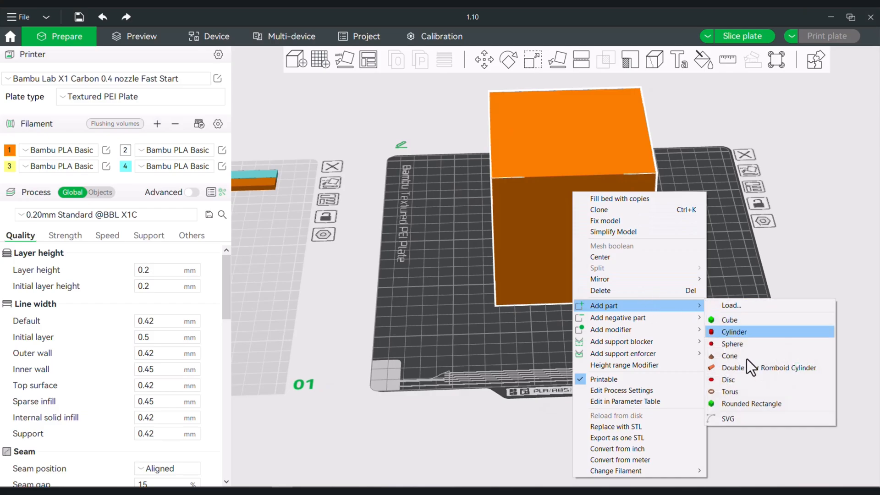
pyautogui.click(727, 418)
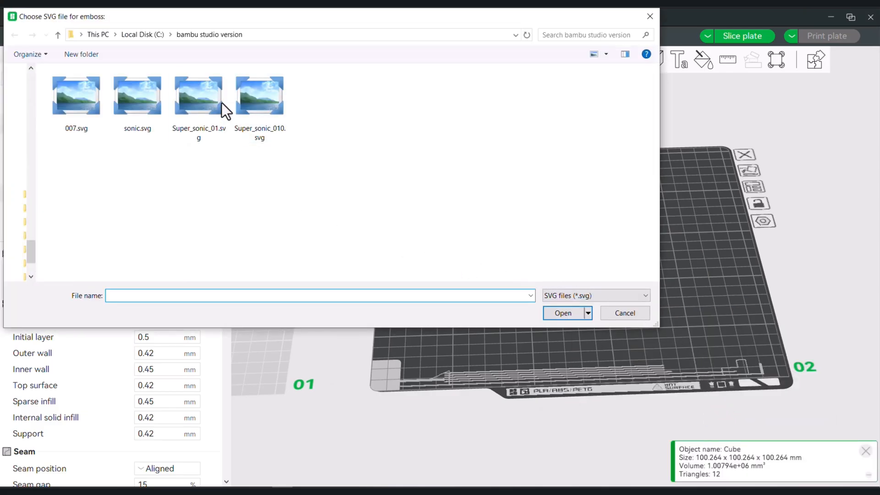
# Step: Emboss Super_sonic_01.svg onto the cube with Use surface ticked and Operation set to Cut
pyautogui.click(198, 95)
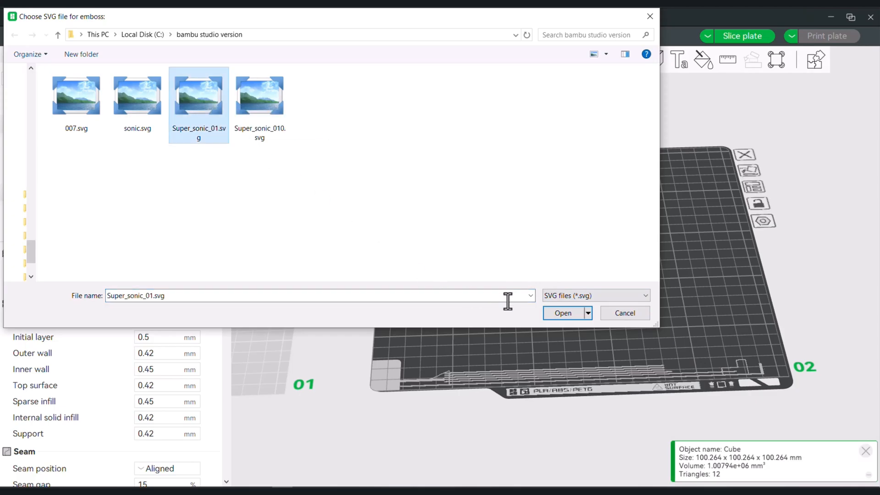
pyautogui.click(561, 313)
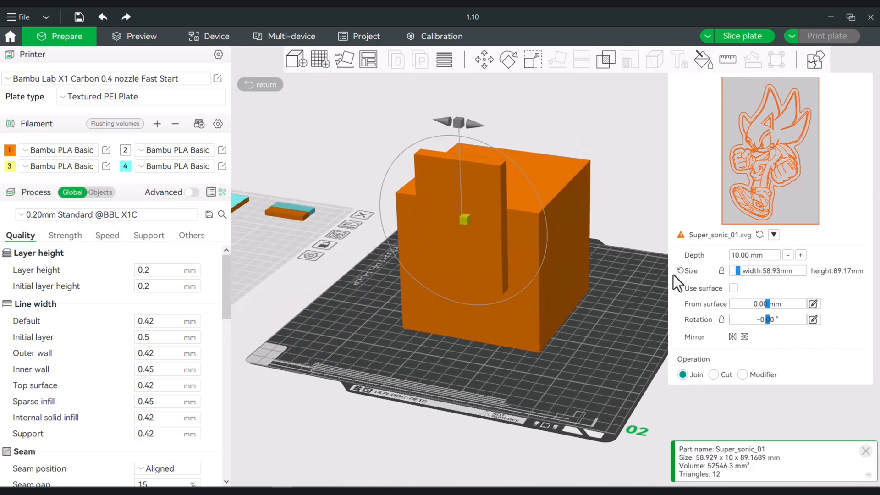
pyautogui.click(733, 288)
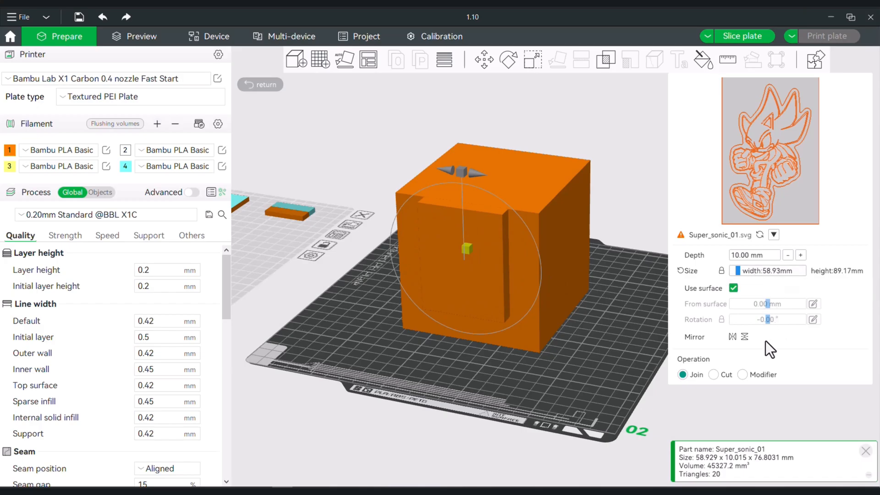
pyautogui.moveTo(714, 381)
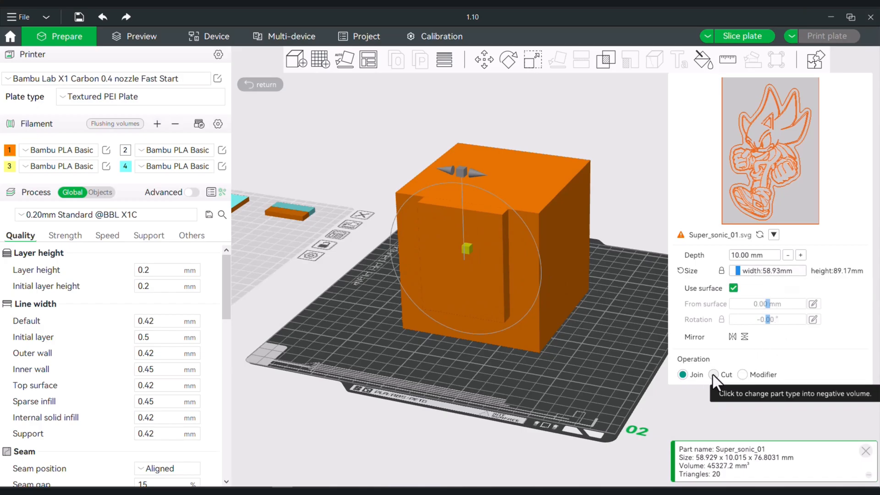
pyautogui.click(714, 374)
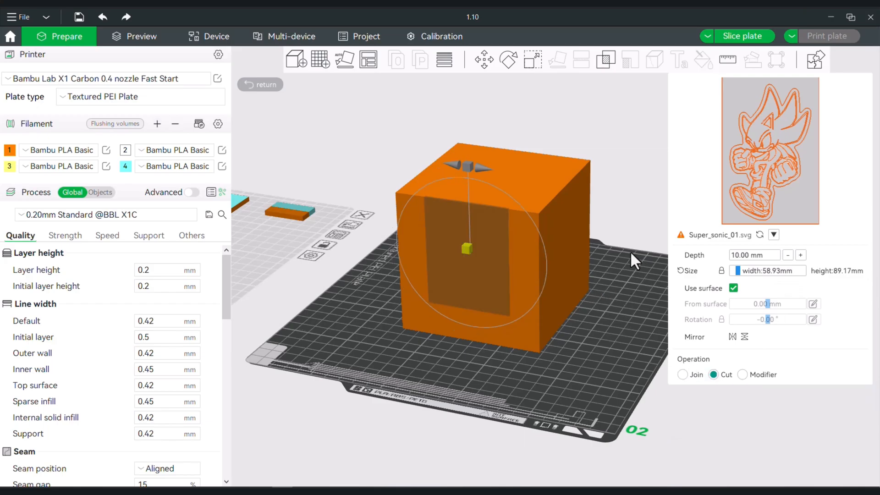
pyautogui.moveTo(633, 231)
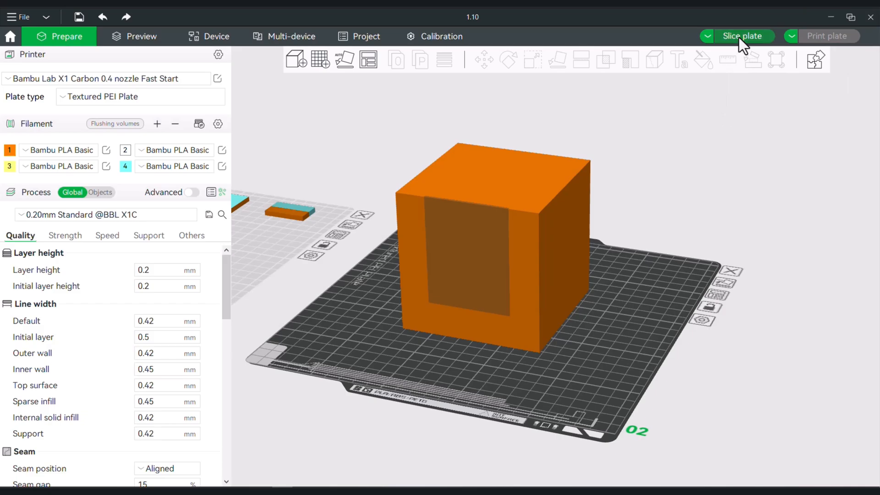
# Step: Slice the embossed cube plate for a 3h18m estimate, then switch to Bambu Studio 1.09
pyautogui.click(743, 36)
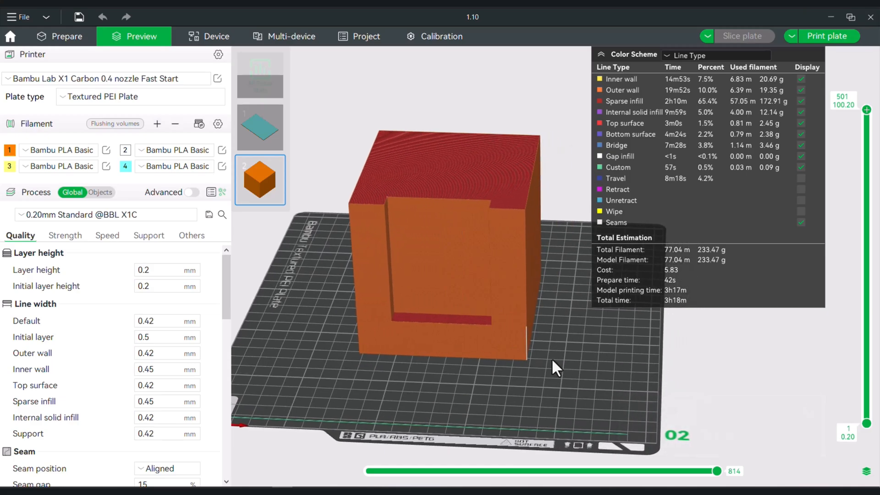
pyautogui.click(67, 35)
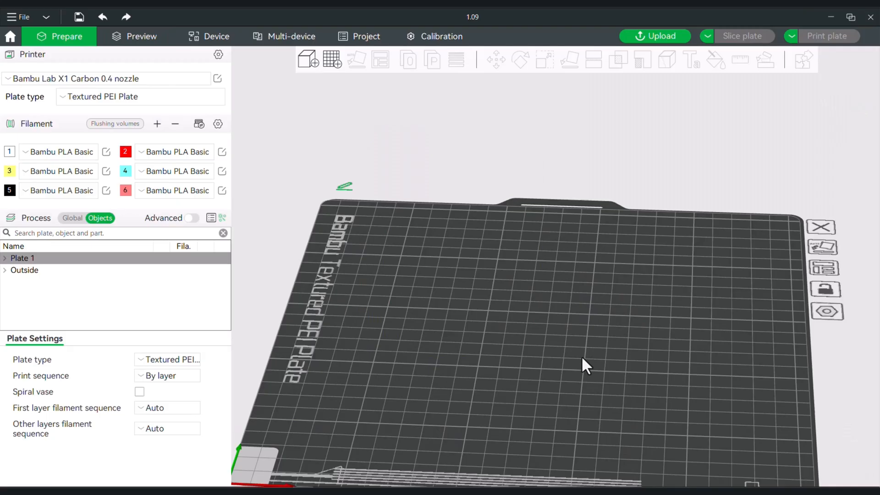
pyautogui.moveTo(418, 99)
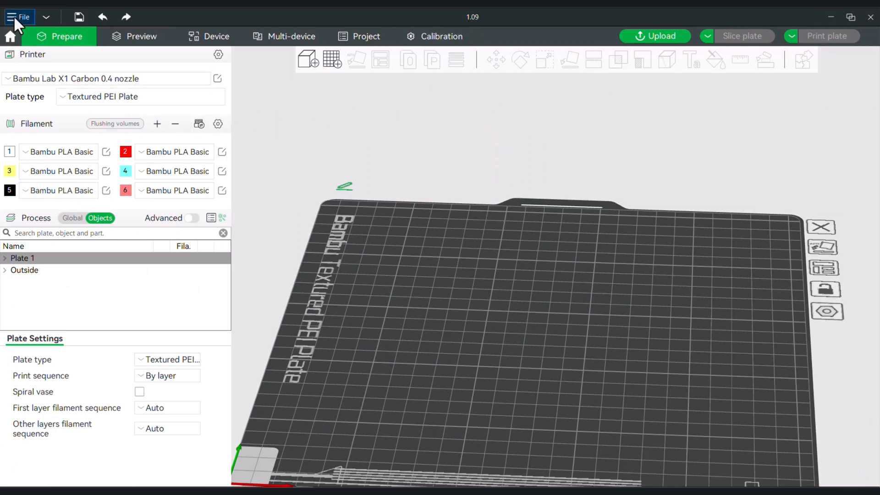
# Step: Import Super_sonic_01.svg into Bambu Studio 1.09, where it overhangs the plate boundary
pyautogui.click(19, 17)
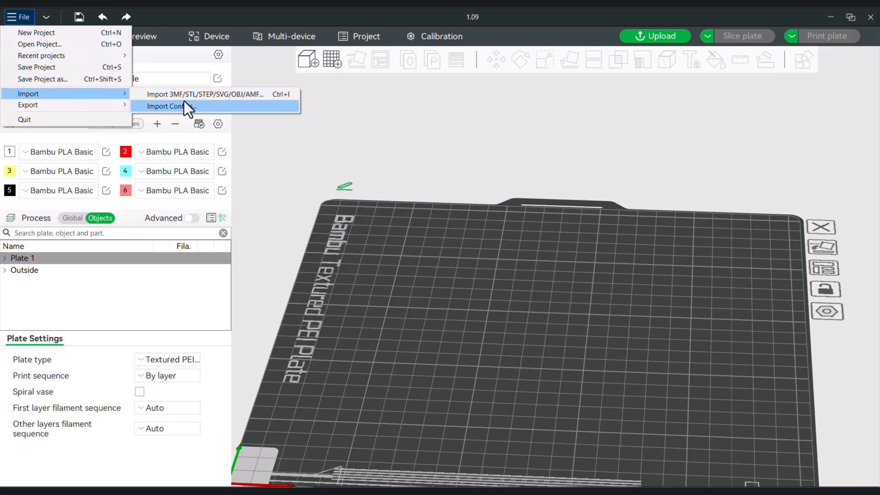
pyautogui.click(203, 94)
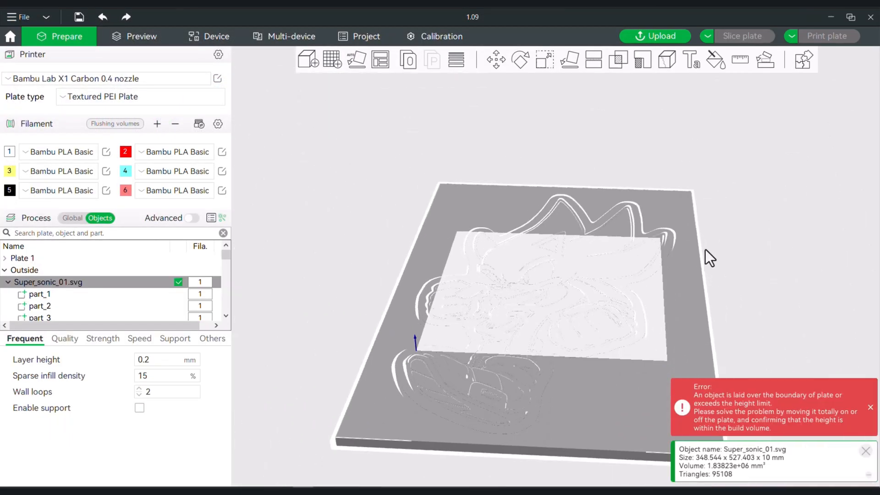
pyautogui.moveTo(544, 60)
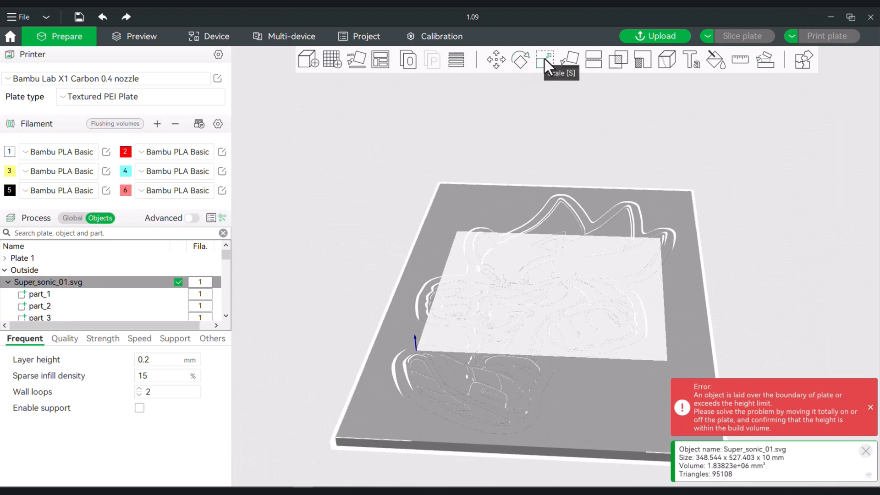
# Step: Scale the oversized Sonic SVG down to about 107 × 162 mm so it fits the plate
pyautogui.click(543, 58)
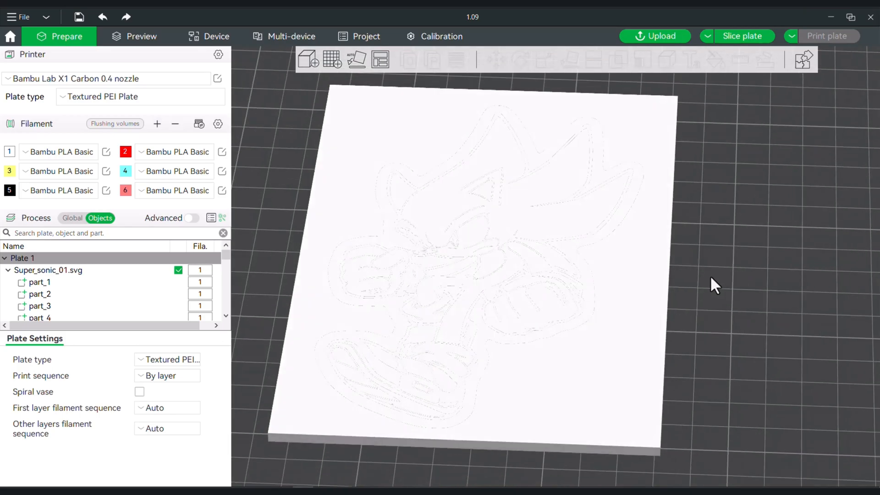
pyautogui.click(48, 269)
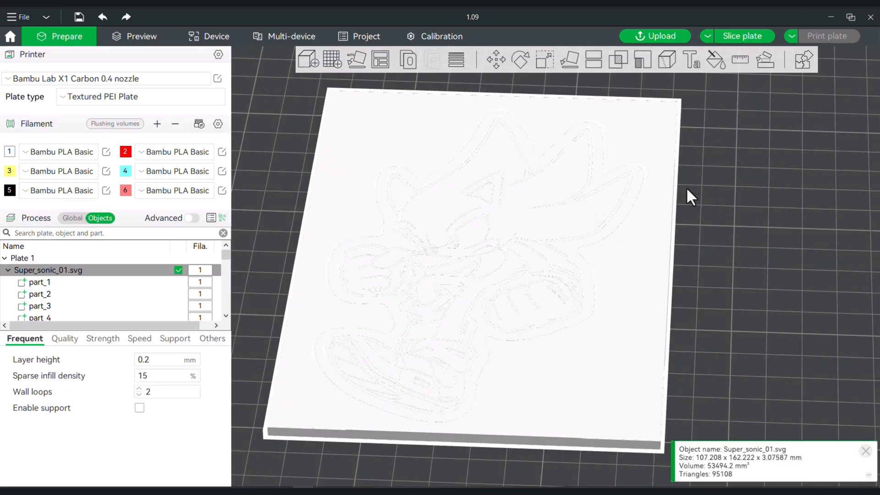
pyautogui.click(716, 59)
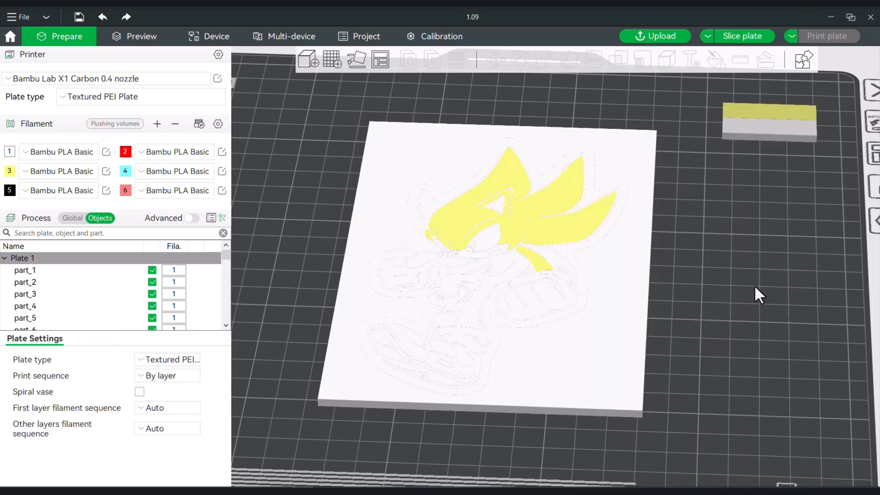
pyautogui.moveTo(636, 301)
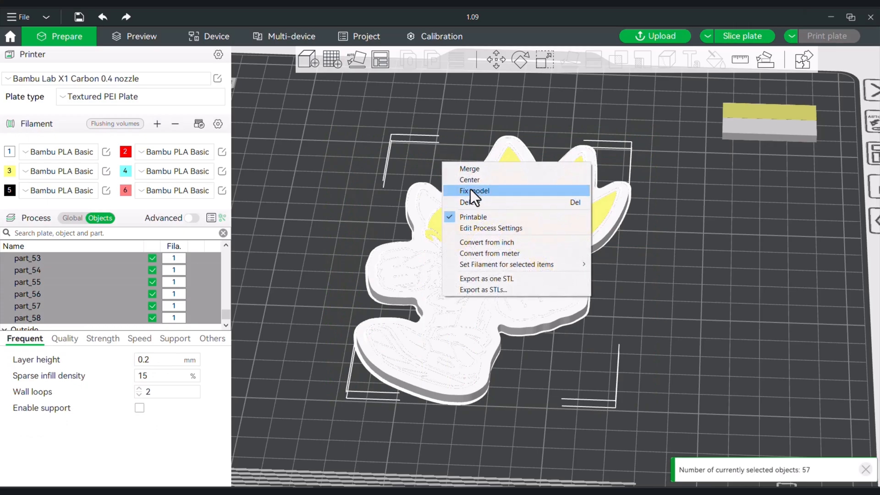
pyautogui.moveTo(476, 172)
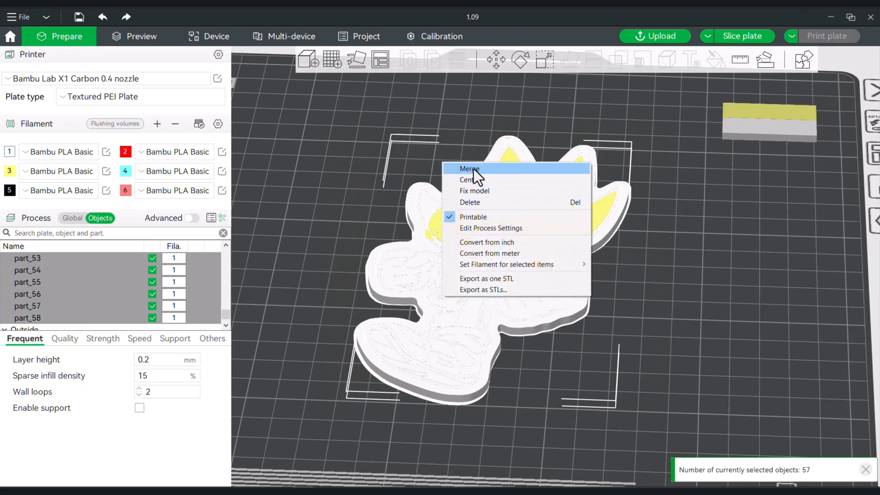
# Step: Merge all the Sonic SVG parts into a single Assembly object, about 89 × 150 × 3 mm
pyautogui.click(469, 169)
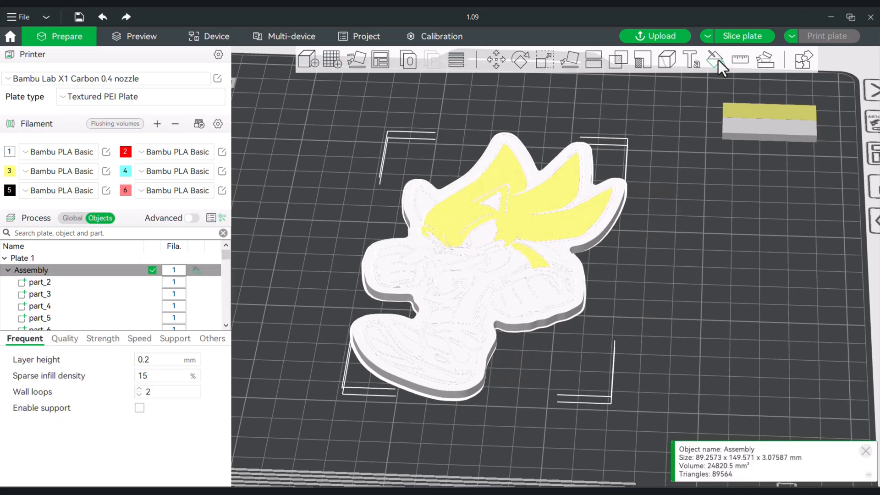
# Step: Begin colour-painting the Assembly with yellow filament, then switch to Chrome's Google home page
pyautogui.click(716, 61)
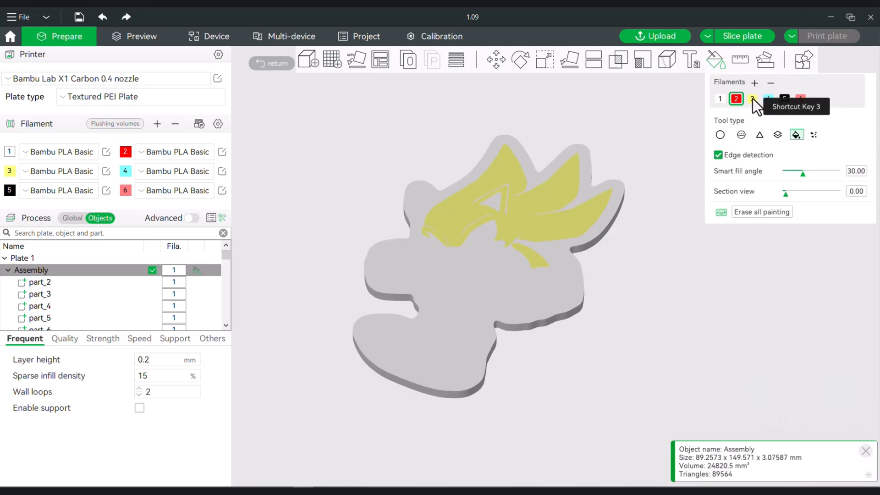
pyautogui.click(752, 99)
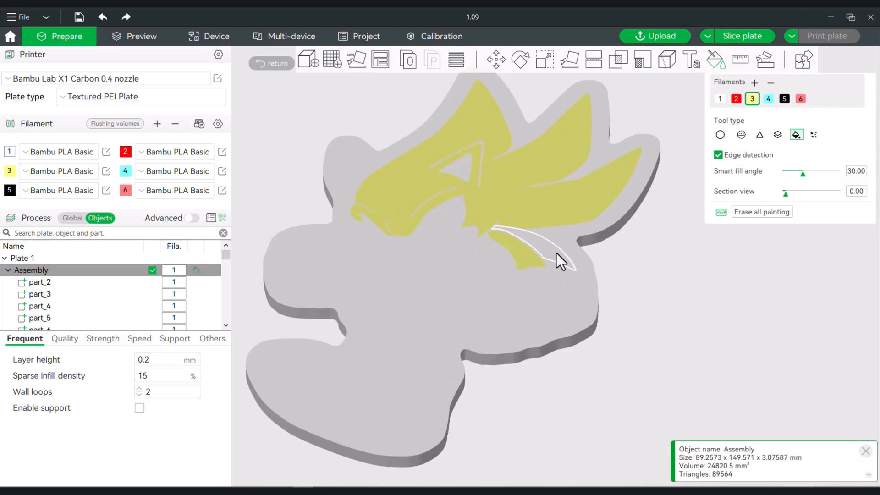
pyautogui.click(460, 212)
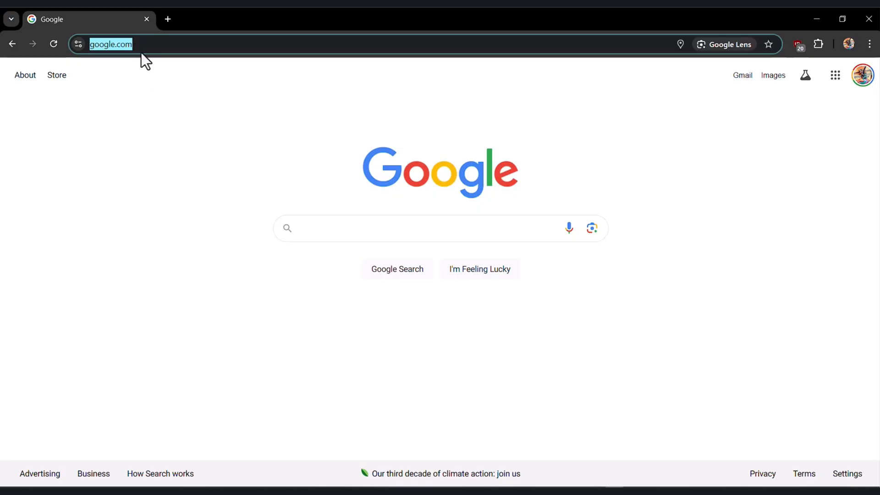
# Step: Download the latest Windows Bambu Studio installer from bambulab.com and open its GitHub release notes
pyautogui.write('bambulab')
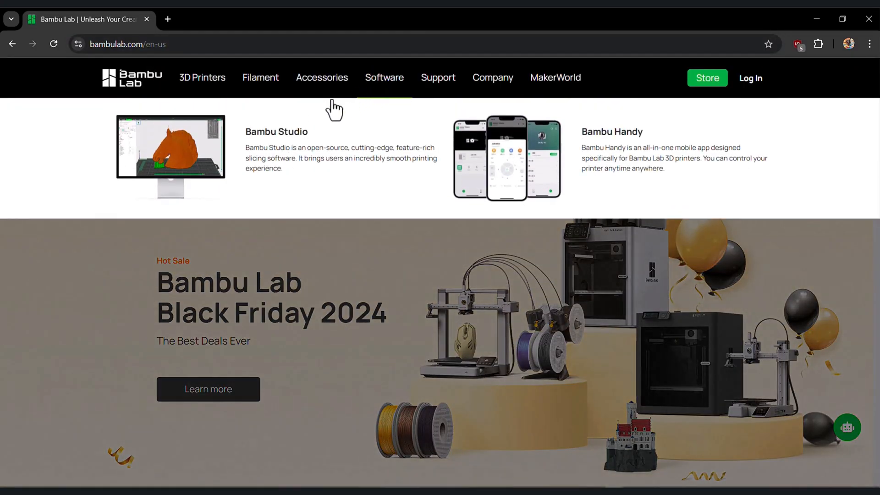
pyautogui.click(276, 131)
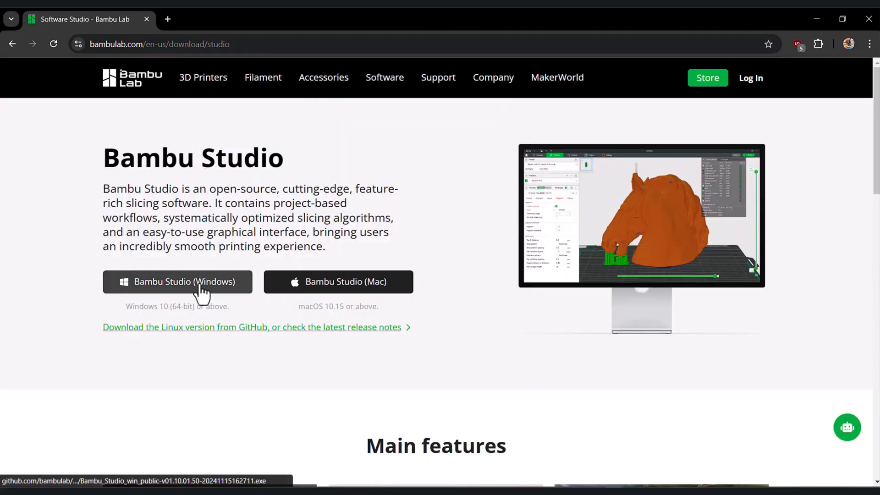
pyautogui.click(176, 281)
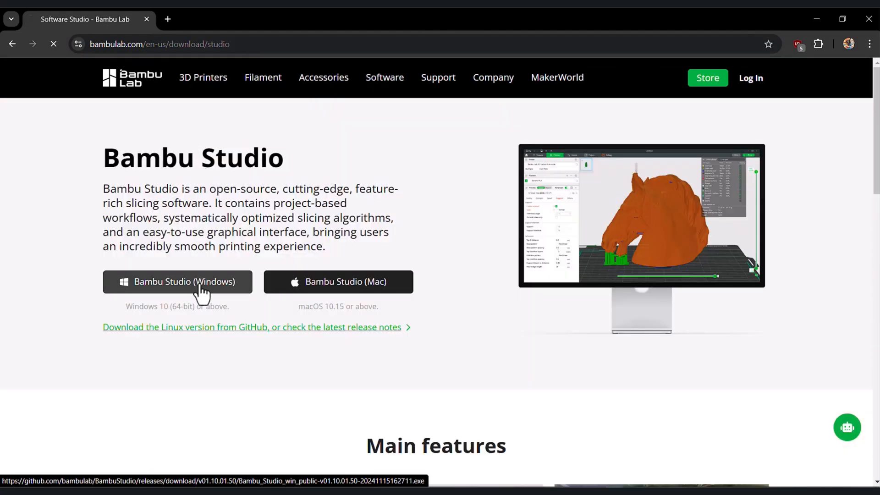
pyautogui.click(176, 282)
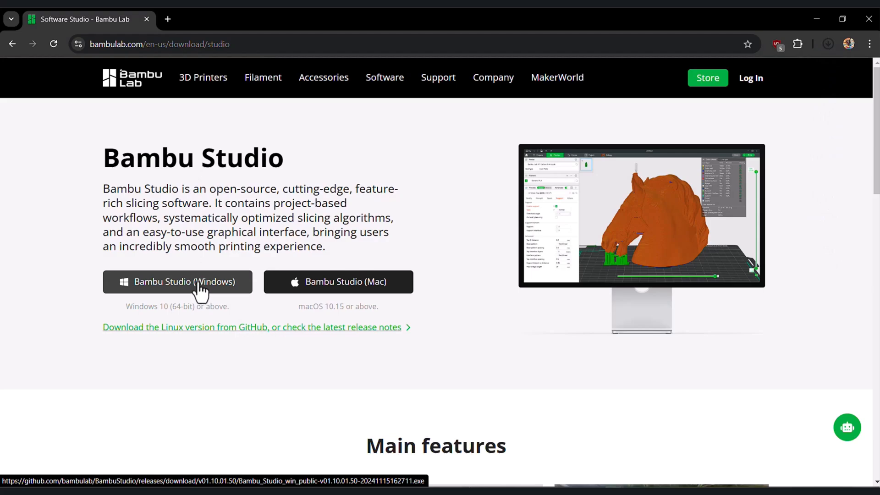
pyautogui.moveTo(200, 355)
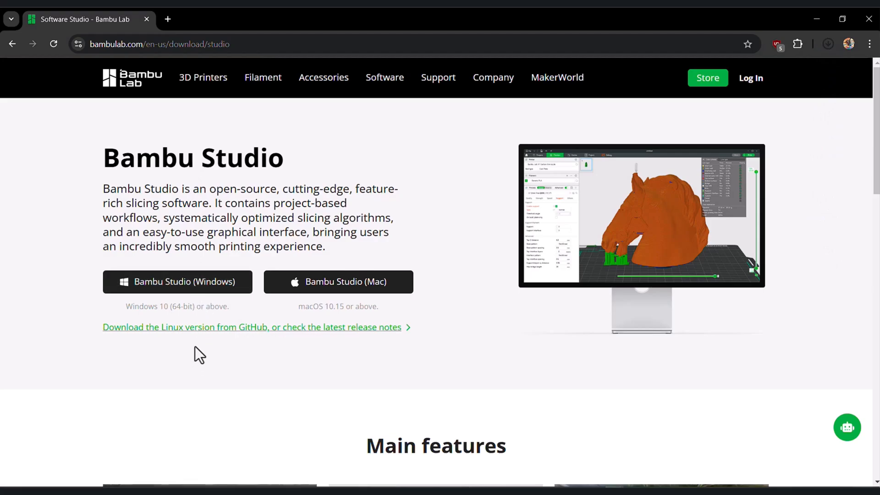
pyautogui.click(177, 281)
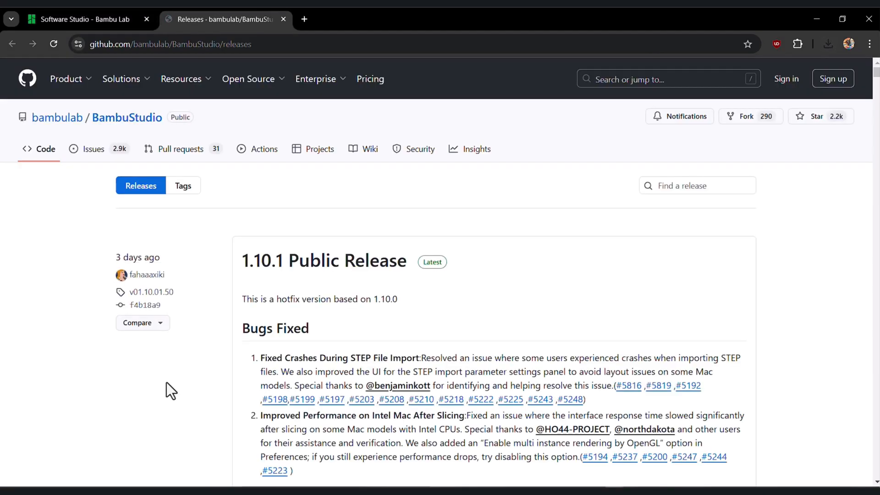
# Step: Scroll the GitHub releases to 1.9.7.52 Public Official and download its win_public .exe installer
pyautogui.scroll(-3)
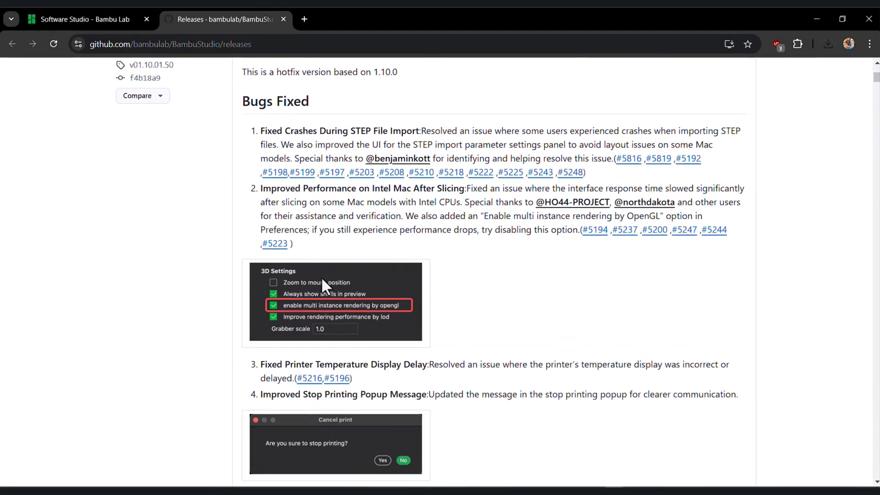
pyautogui.scroll(-3)
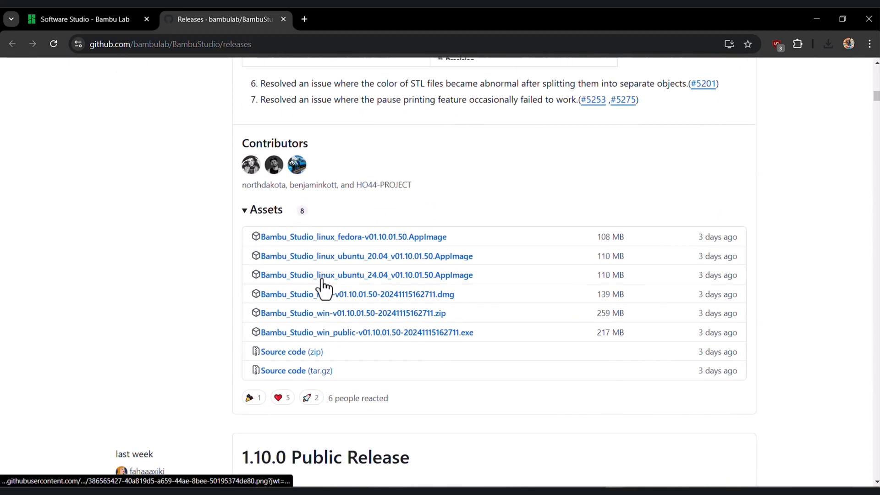
pyautogui.scroll(-3)
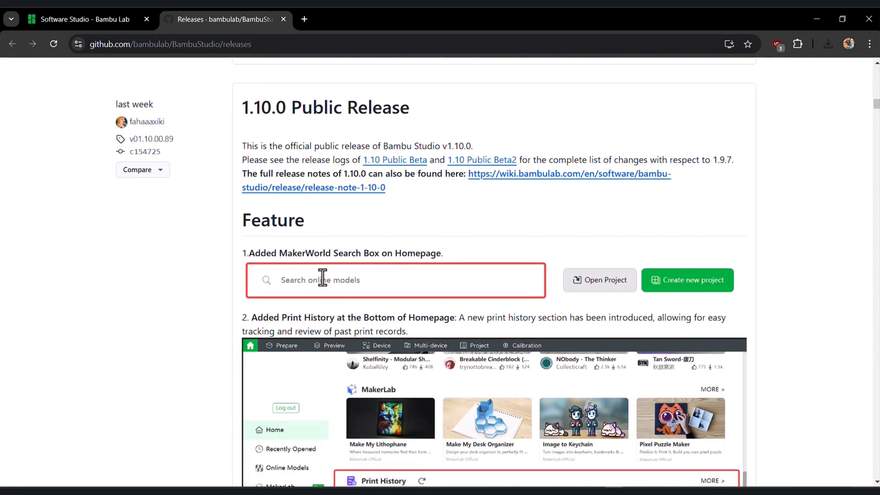
pyautogui.scroll(-3)
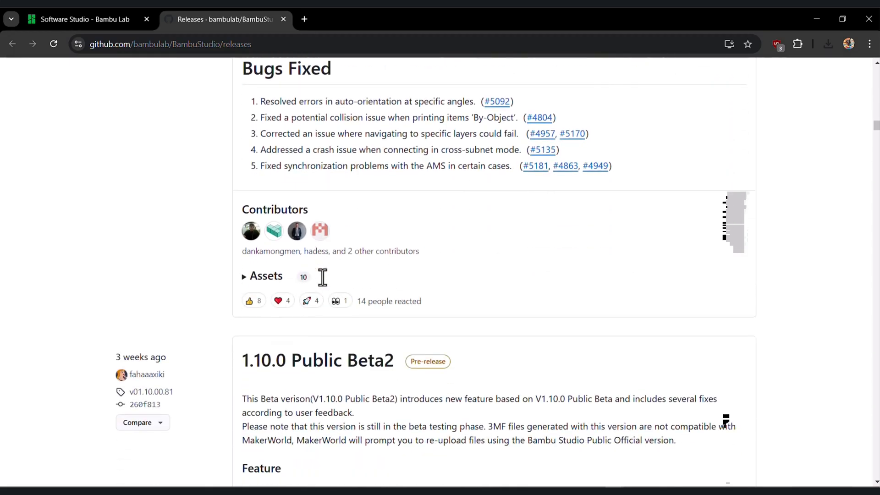
pyautogui.scroll(3)
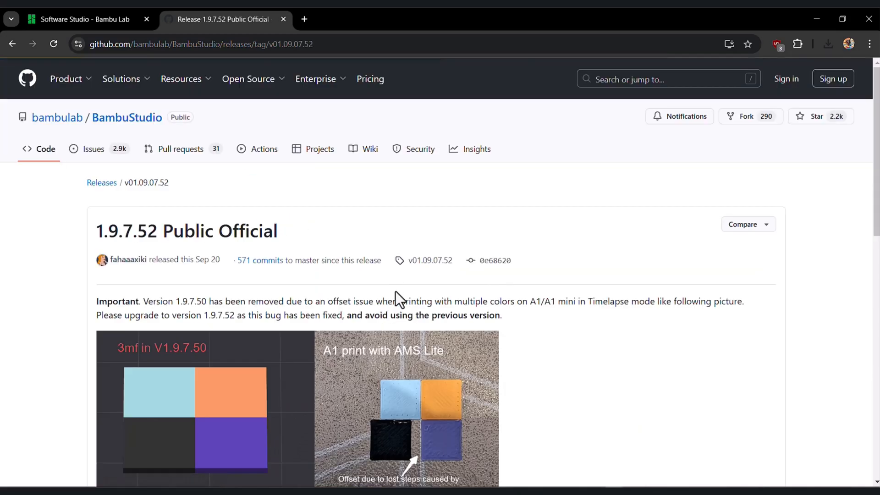
pyautogui.scroll(-3)
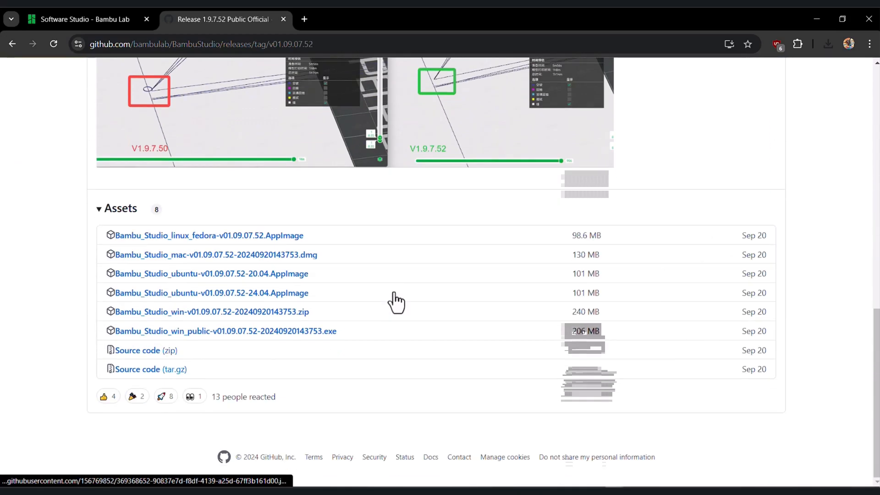
pyautogui.moveTo(238, 346)
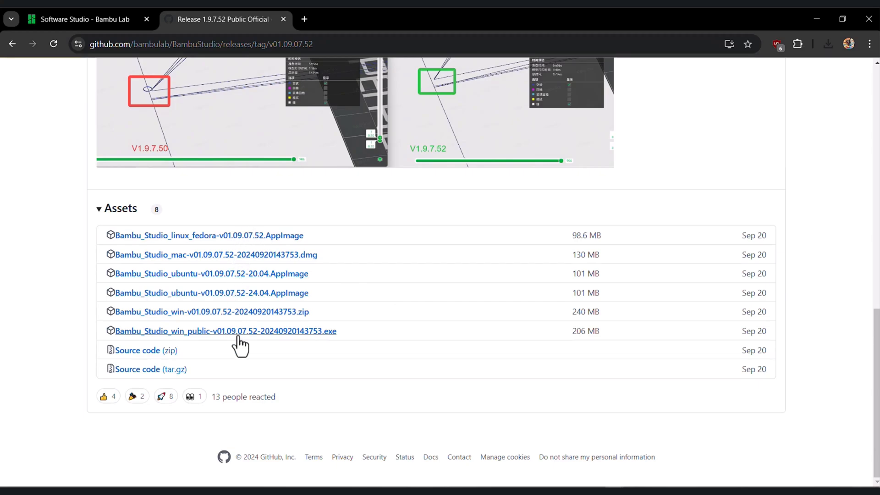
pyautogui.moveTo(240, 342)
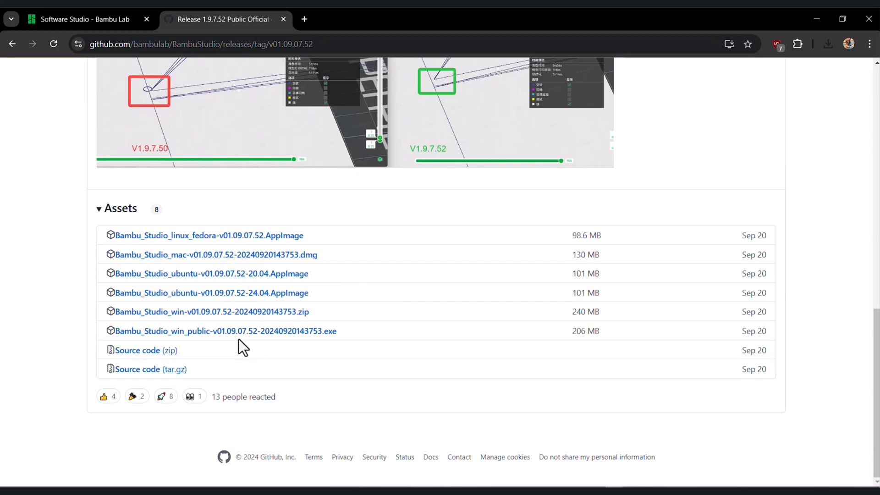
pyautogui.moveTo(212, 312)
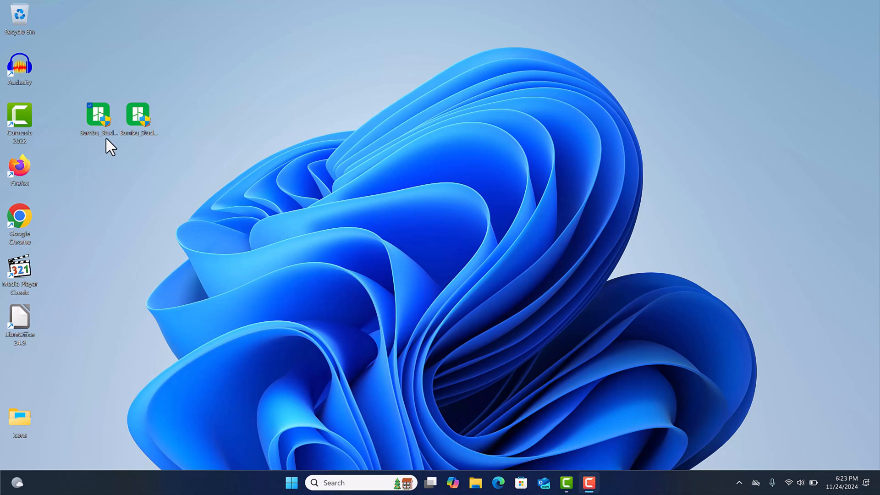
pyautogui.moveTo(104, 115)
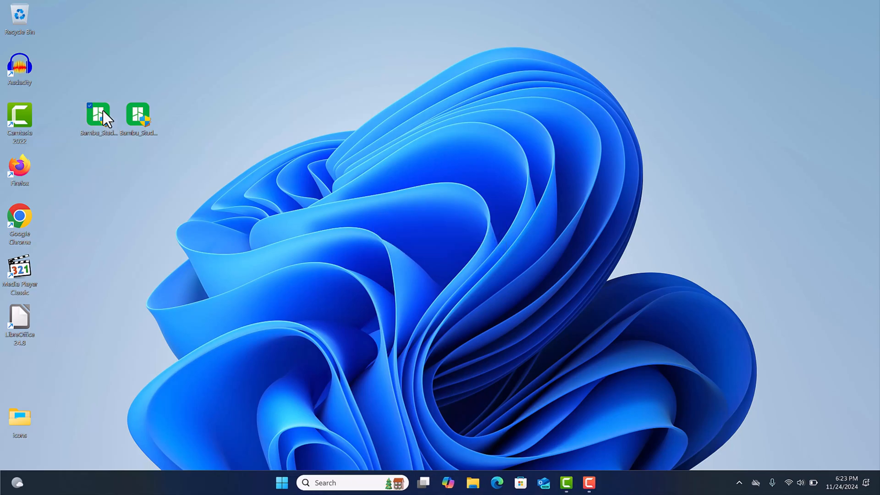
# Step: Install Bambu Studio 01.10.01.50 into the default C:\Program Files\Bambu Studio folder
pyautogui.doubleClick(99, 116)
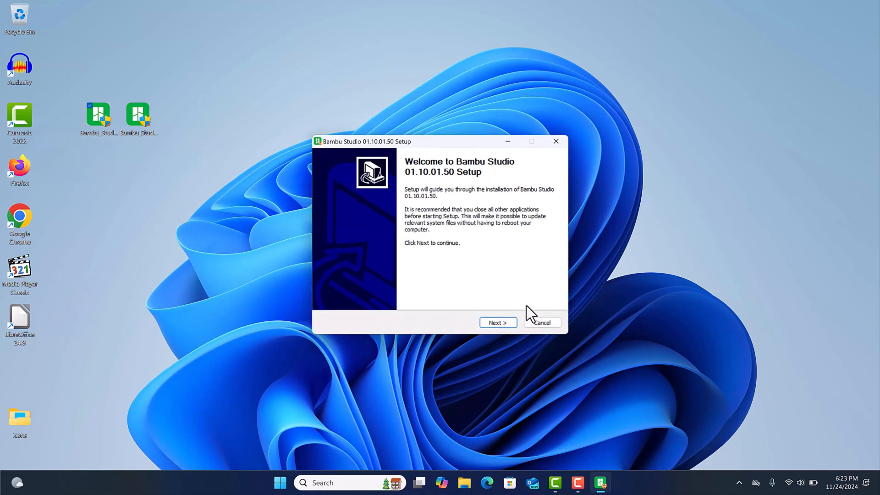
pyautogui.click(497, 322)
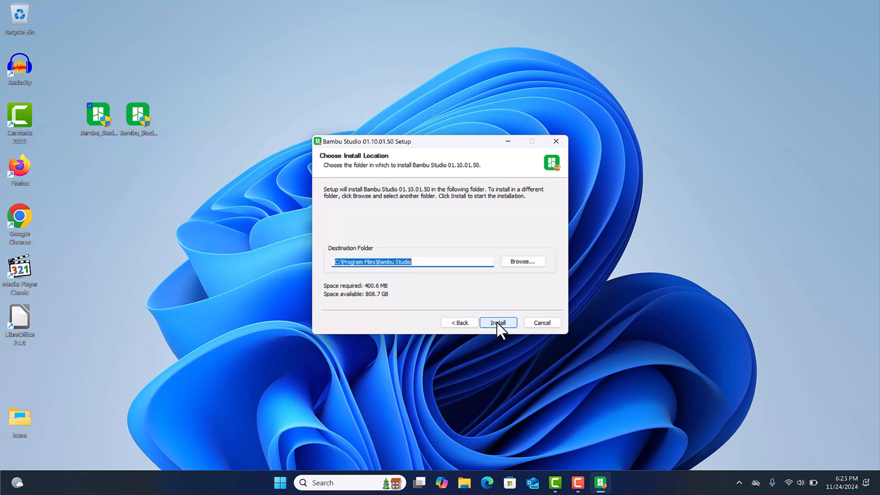
pyautogui.click(496, 322)
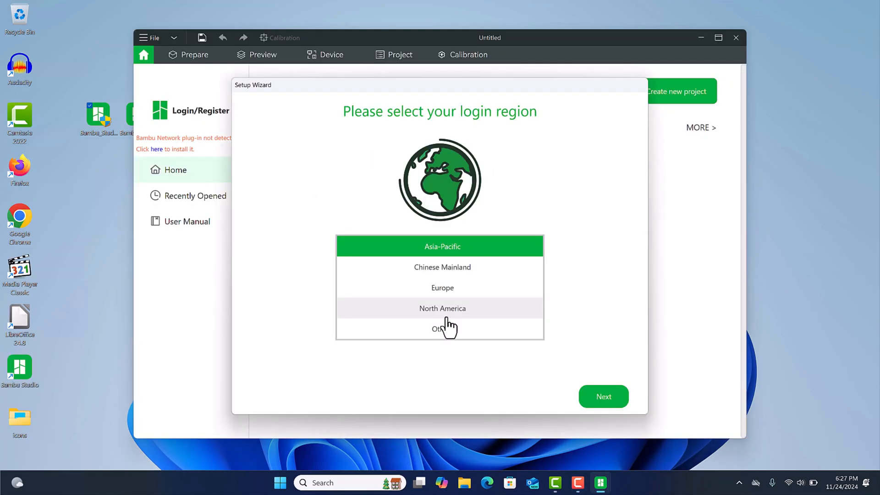
# Step: Run first-time setup with North America region, skipping the improvement program and keeping default printers and filaments
pyautogui.click(442, 308)
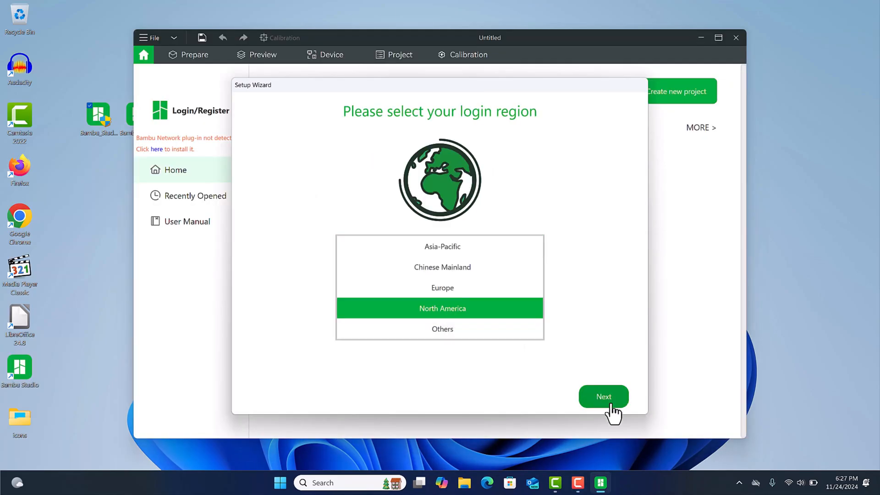
pyautogui.click(604, 396)
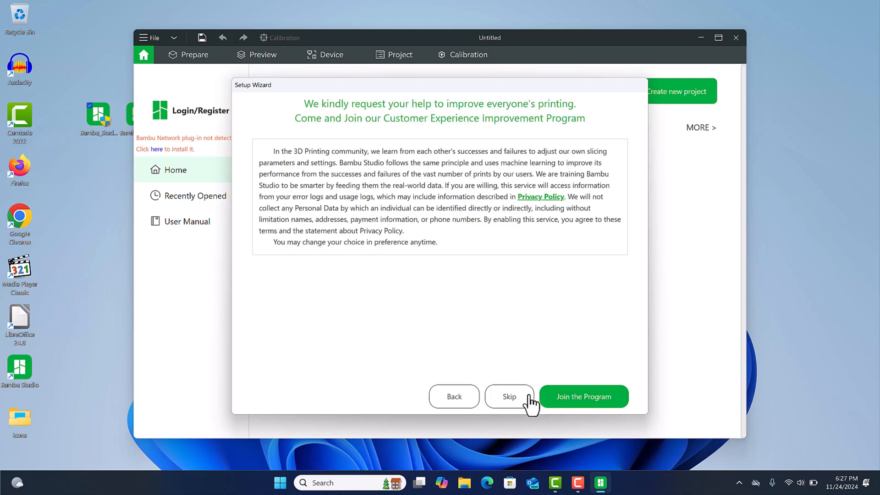
pyautogui.click(509, 396)
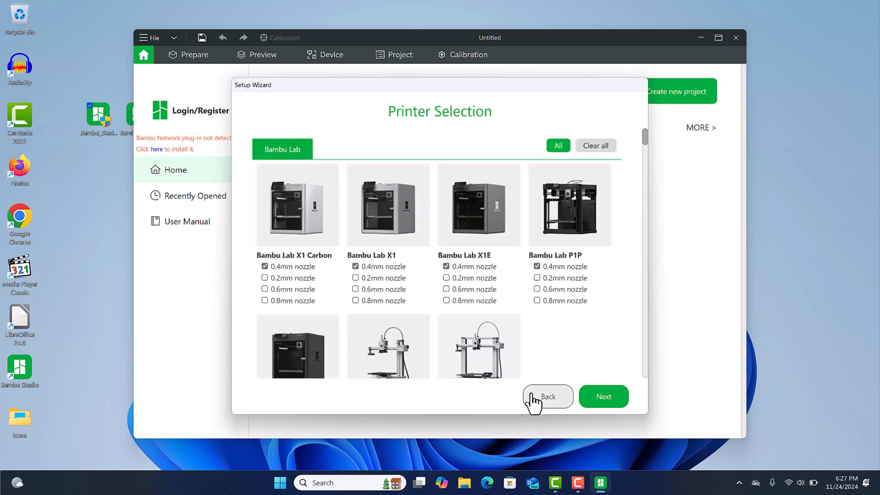
pyautogui.moveTo(605, 399)
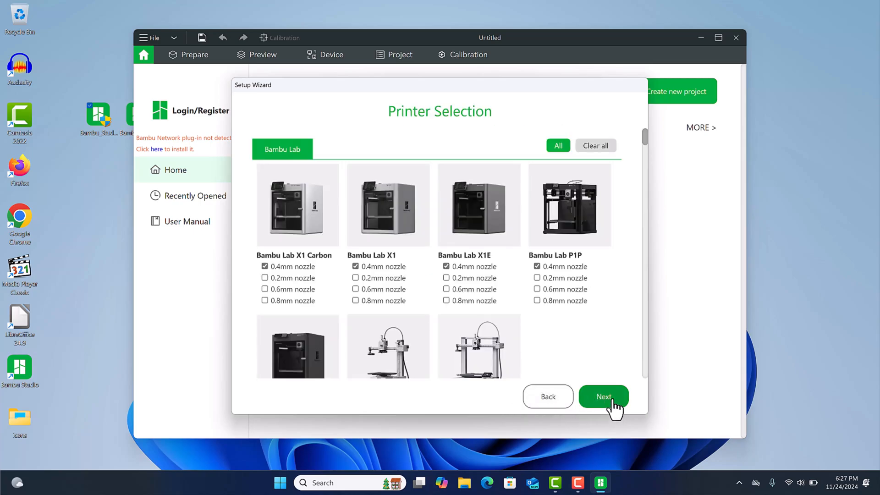
pyautogui.click(603, 396)
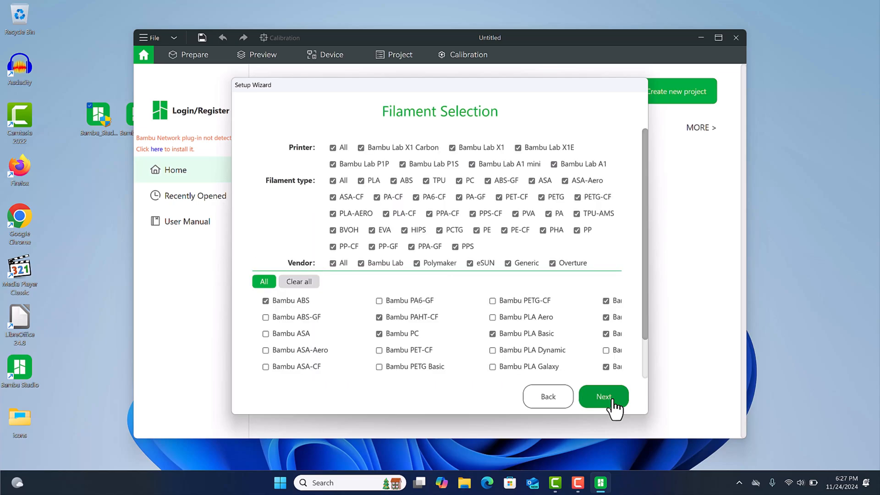
pyautogui.click(603, 397)
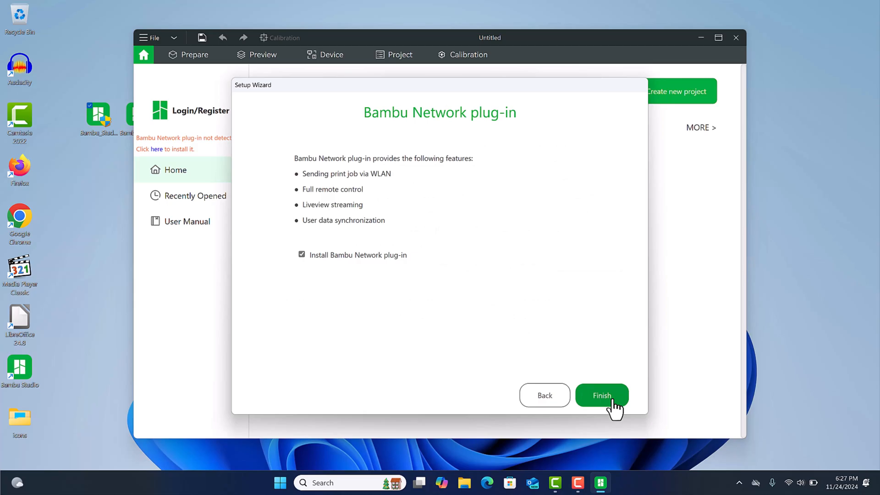
pyautogui.moveTo(567, 374)
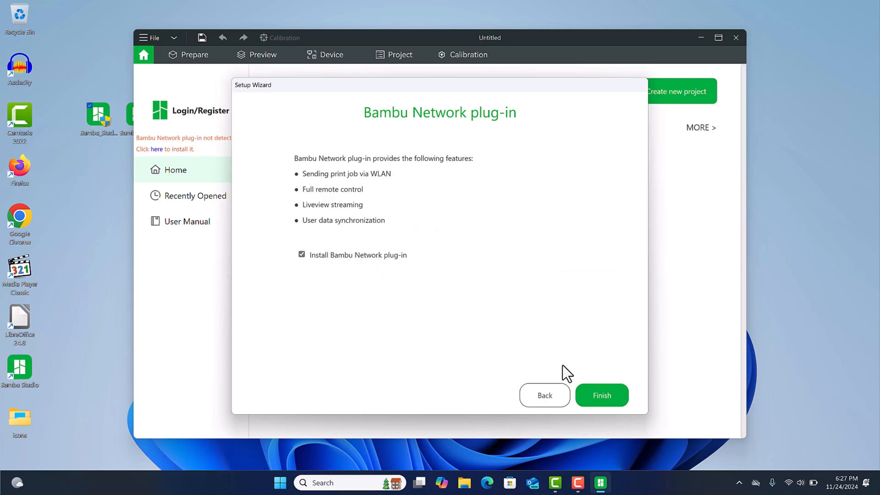
# Step: Finish the wizard, install the network plug-in, then close Bambu Studio to the desktop
pyautogui.click(601, 395)
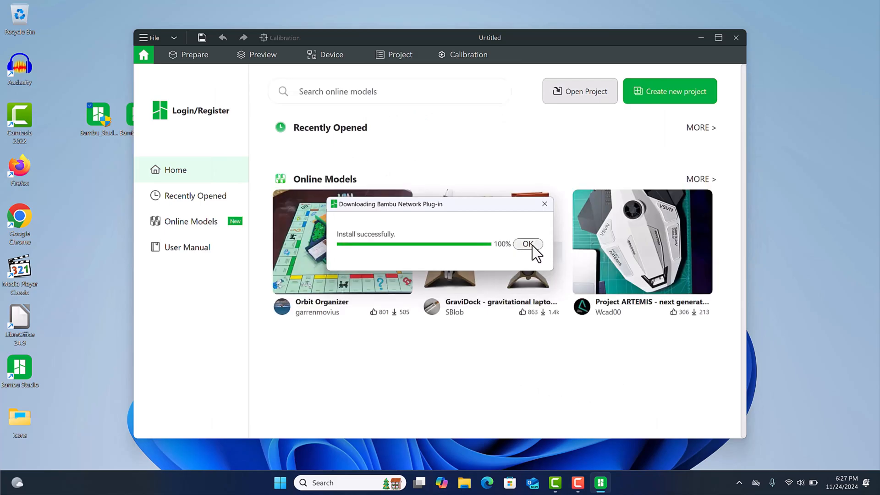
pyautogui.click(526, 244)
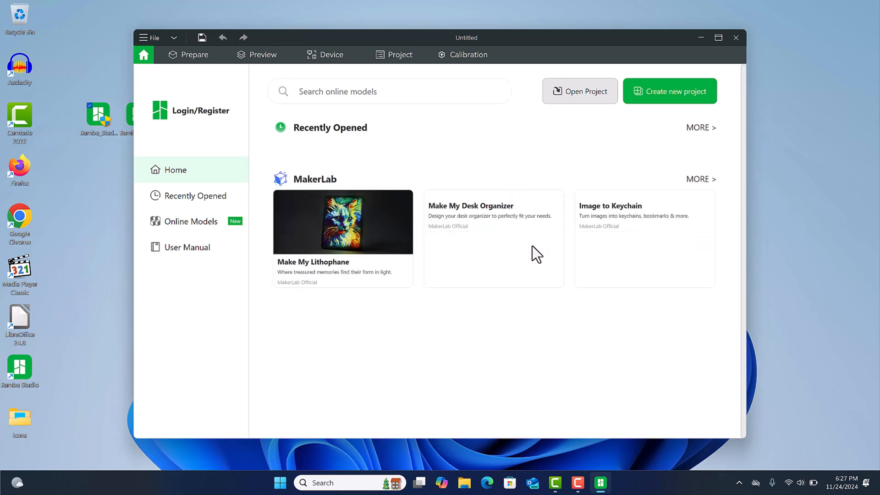
pyautogui.click(191, 221)
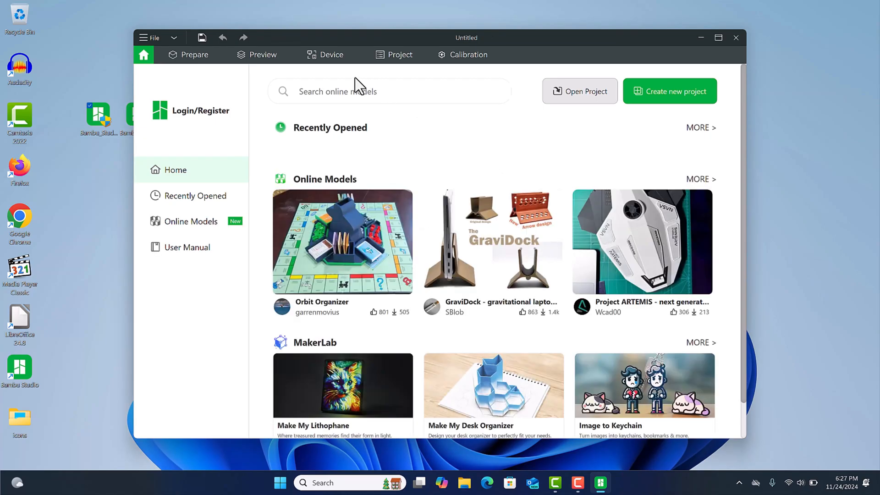
pyautogui.click(736, 38)
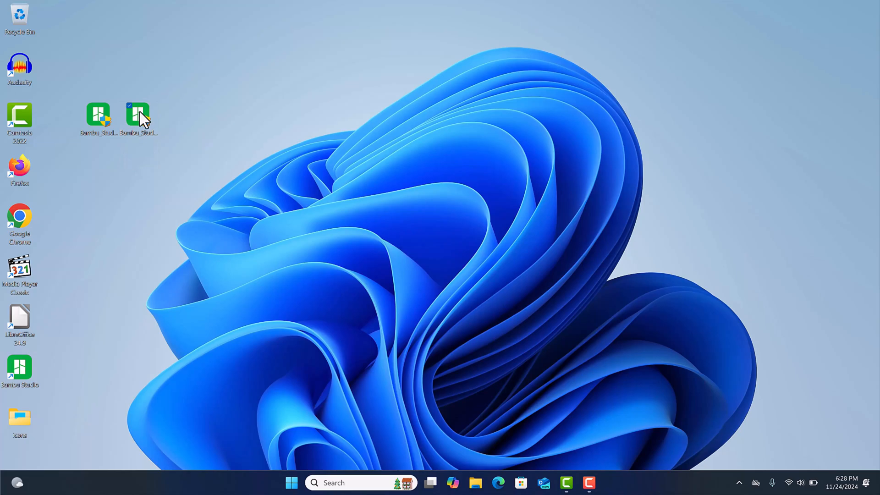
# Step: Install Bambu Studio 01.09.07.52 into C:\Program Files\Bambu Studio Old and launch it
pyautogui.doubleClick(138, 115)
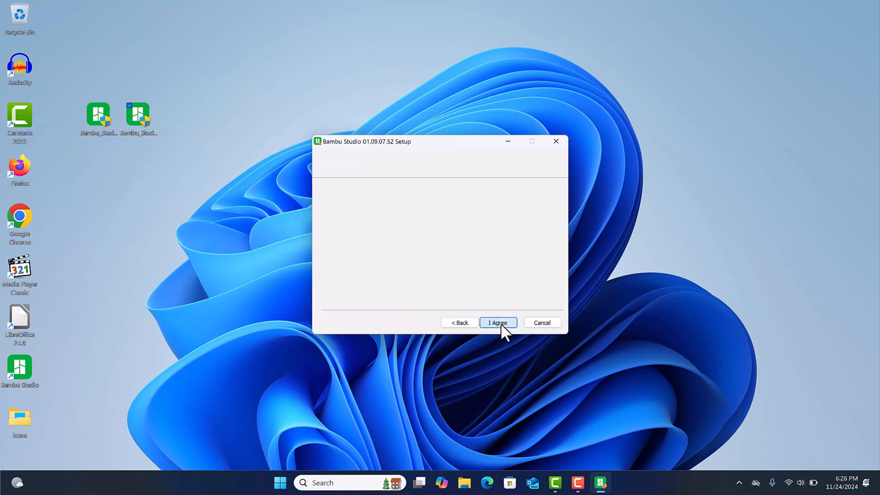
pyautogui.click(497, 322)
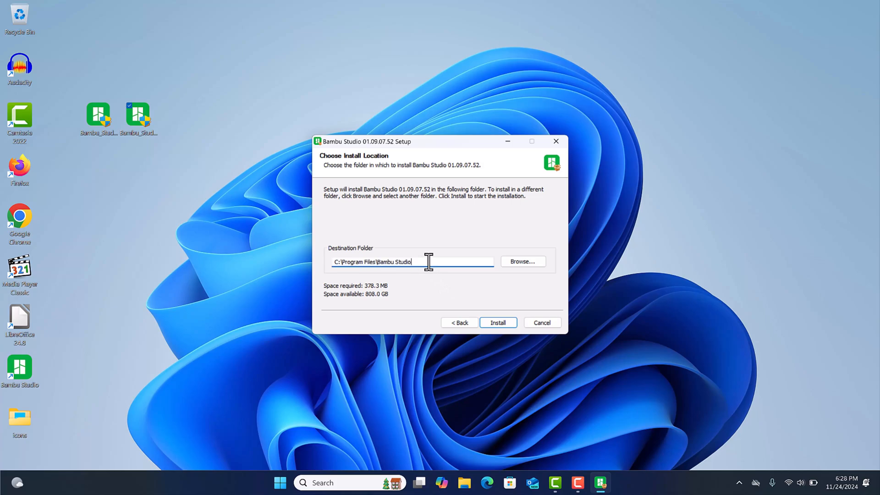
pyautogui.write('Old')
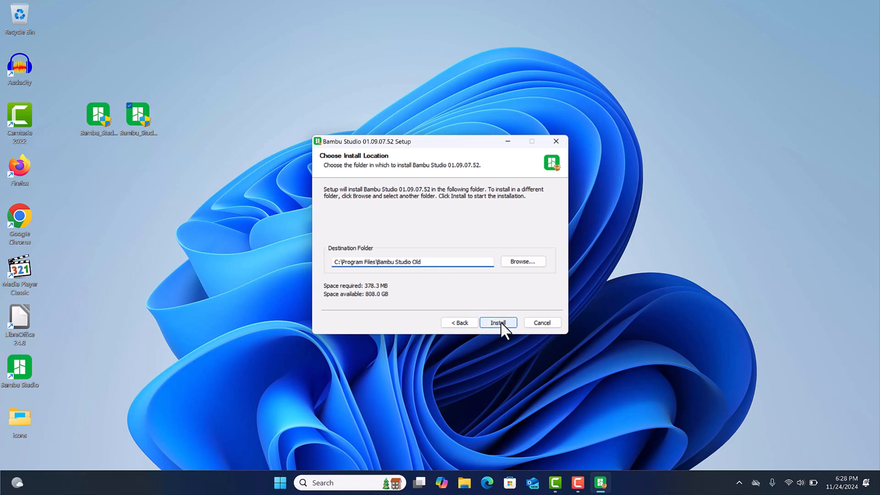
pyautogui.click(496, 322)
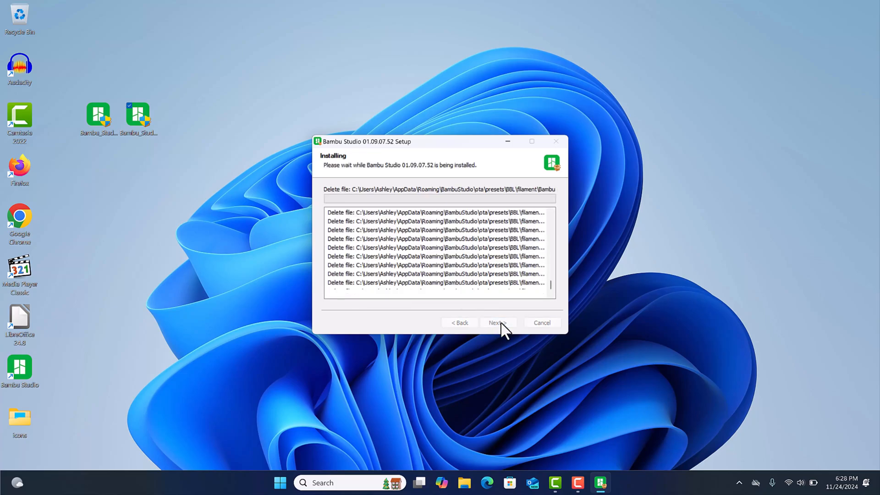
pyautogui.moveTo(357, 74)
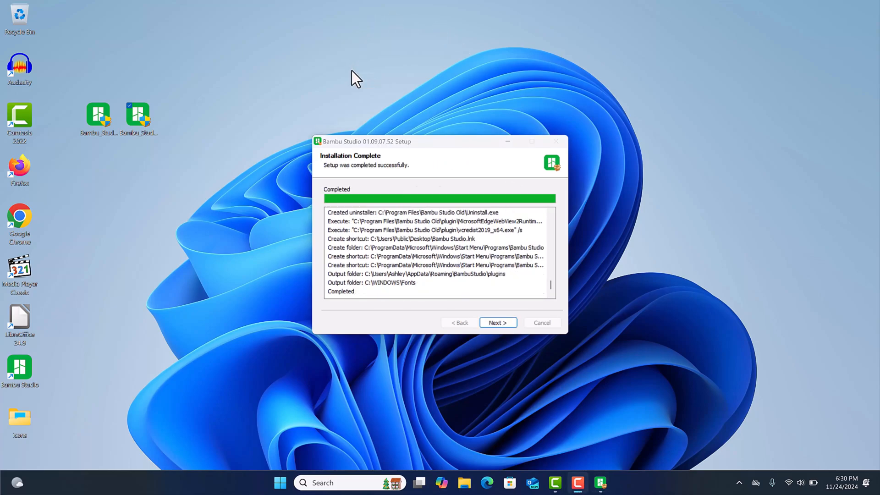
pyautogui.click(496, 321)
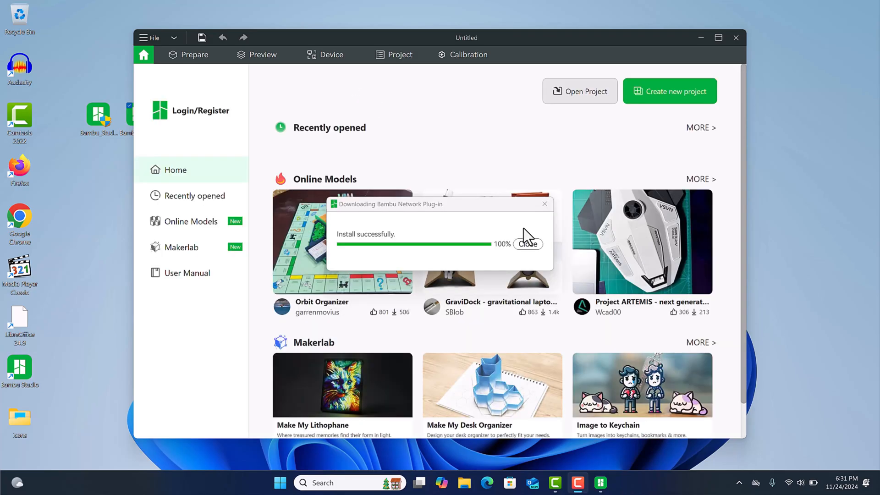
# Step: Dismiss the plug-in notice and skip the offered 1.10.1 update in the older Bambu Studio
pyautogui.click(528, 243)
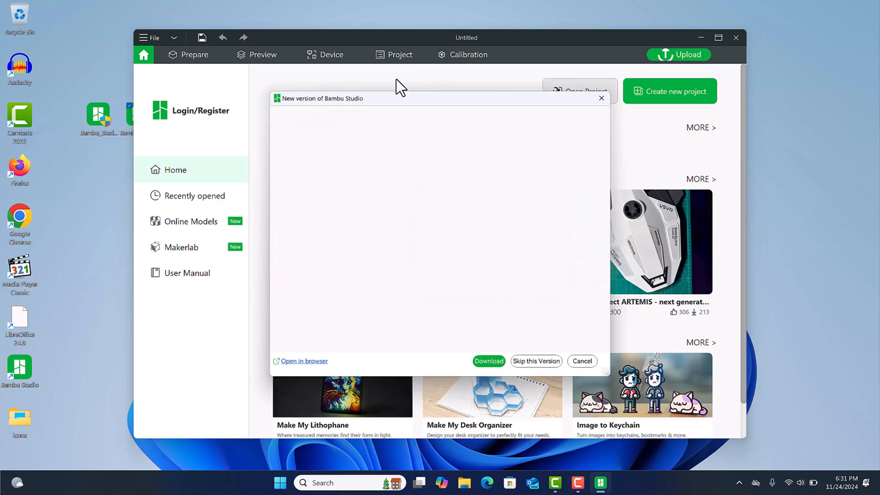
pyautogui.moveTo(375, 204)
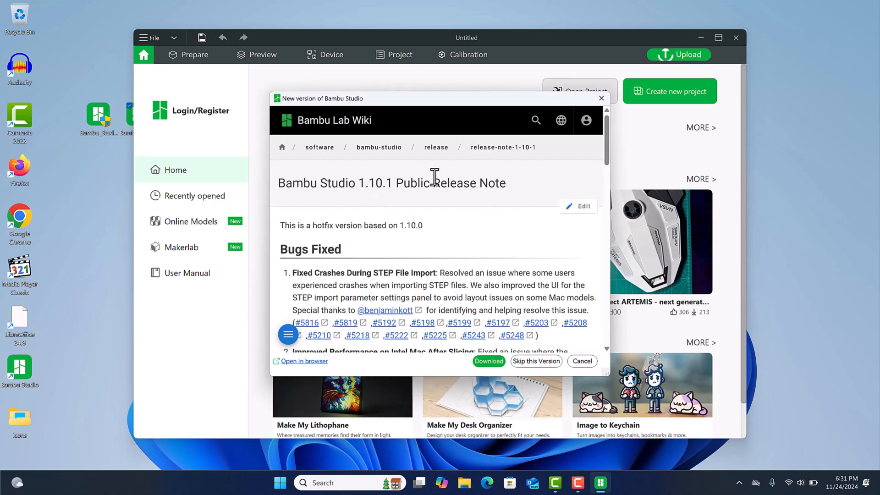
pyautogui.moveTo(535, 361)
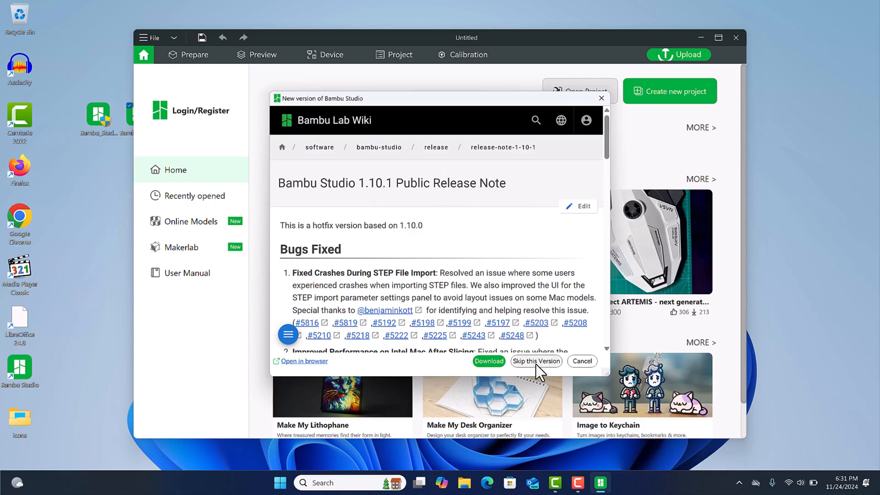
pyautogui.click(536, 361)
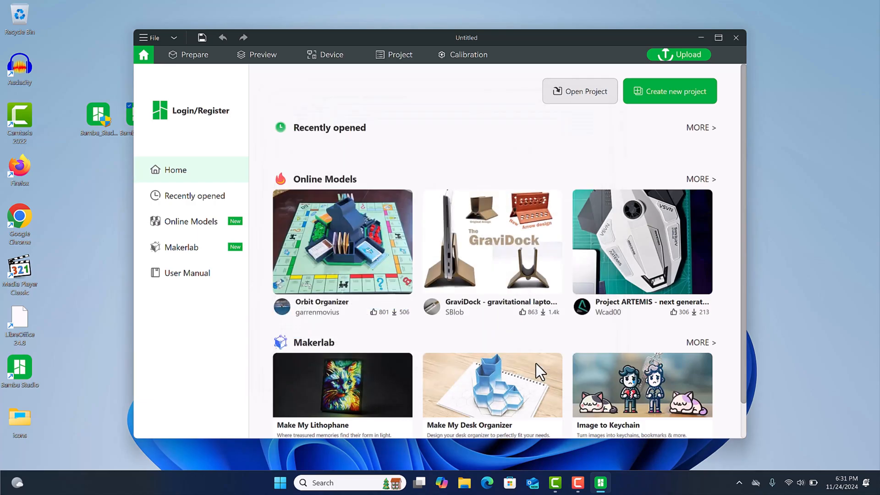
pyautogui.moveTo(350, 83)
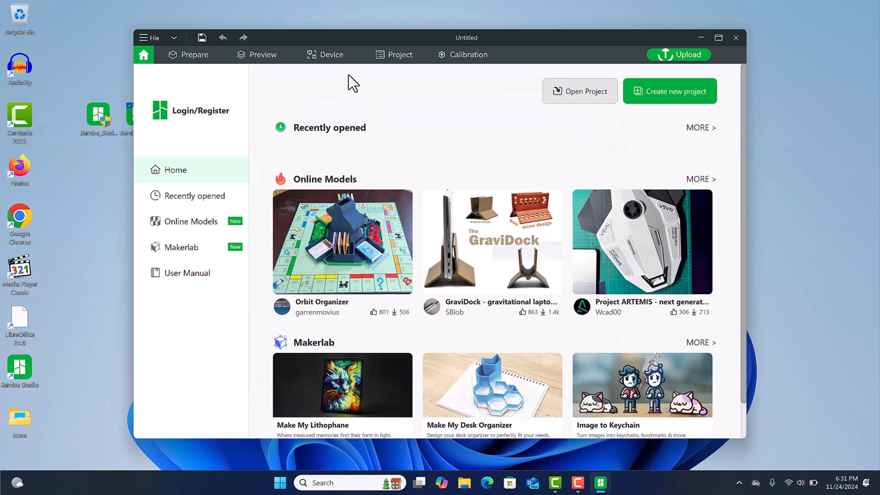
pyautogui.moveTo(119, 256)
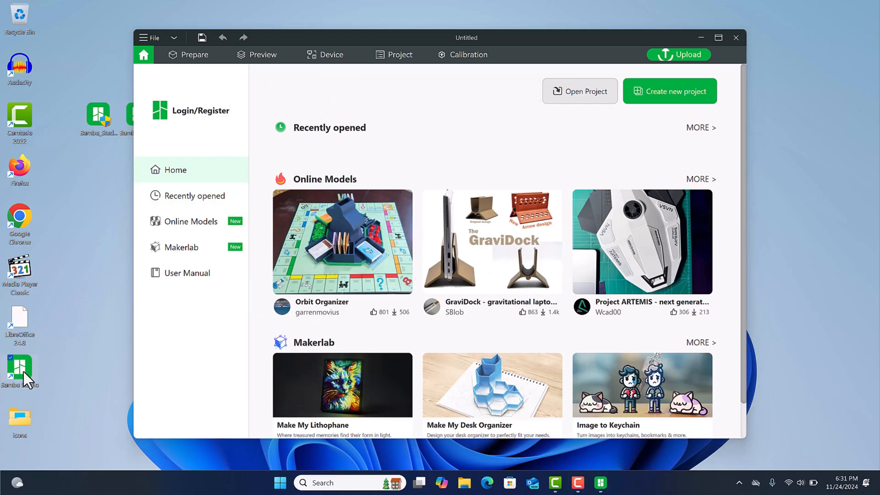
# Step: Rename the older install's desktop shortcut to 'Bambu Studio old', granting administrator permission
pyautogui.rightClick(20, 370)
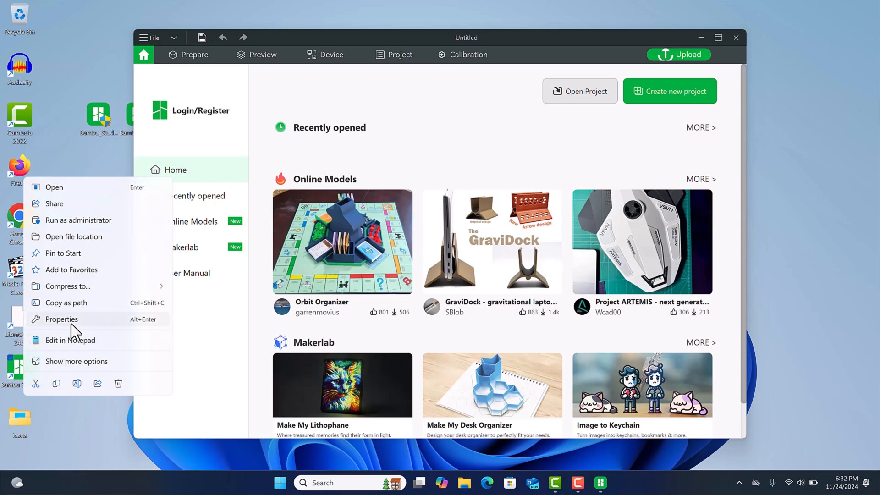
pyautogui.click(62, 319)
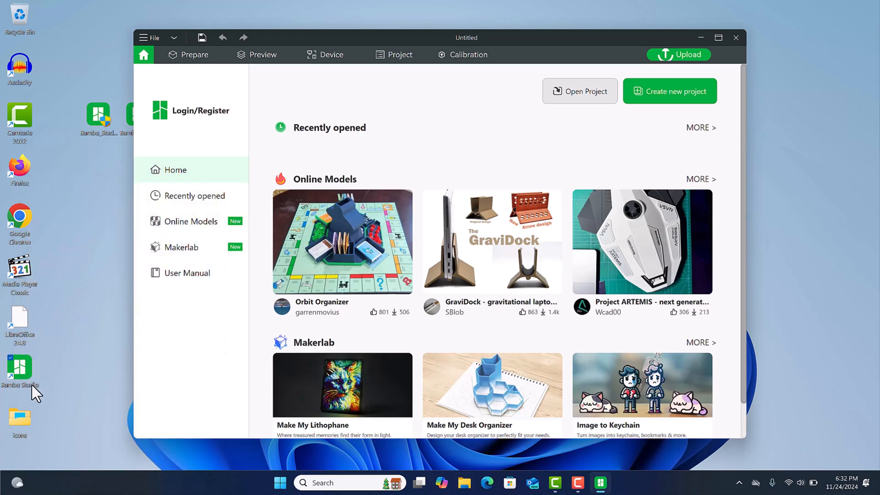
pyautogui.rightClick(19, 371)
pyautogui.write(' old')
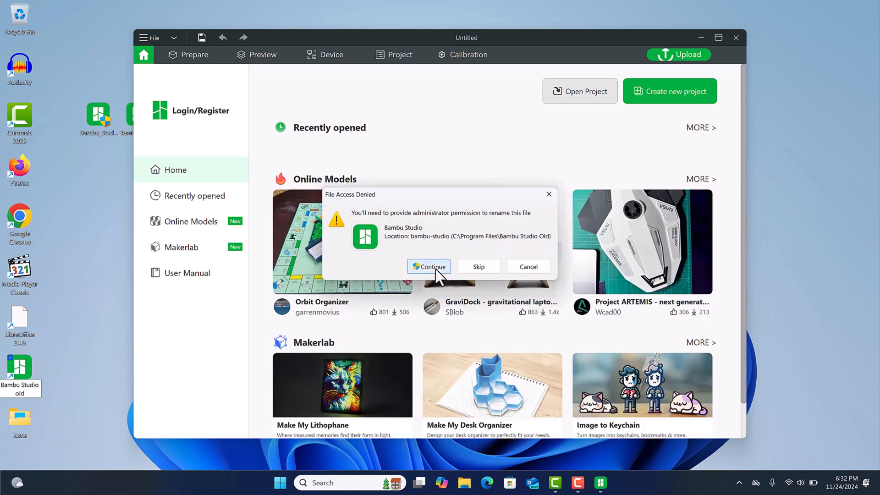
pyautogui.click(428, 266)
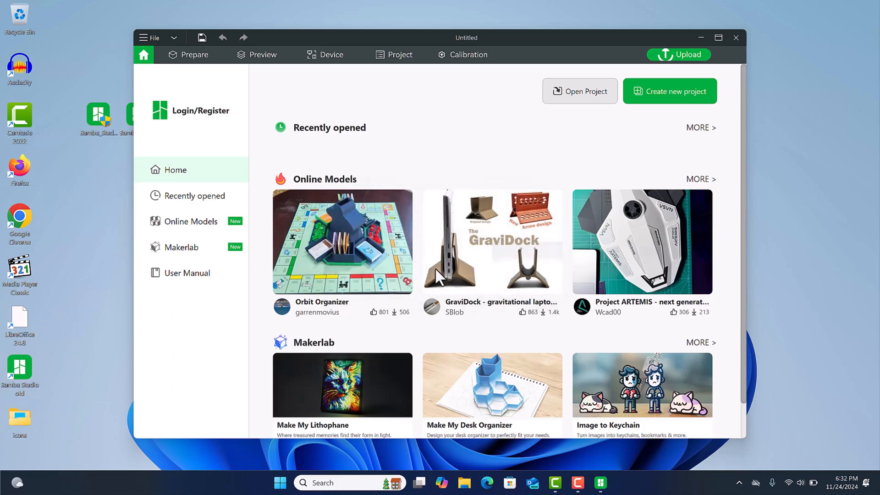
pyautogui.moveTo(238, 174)
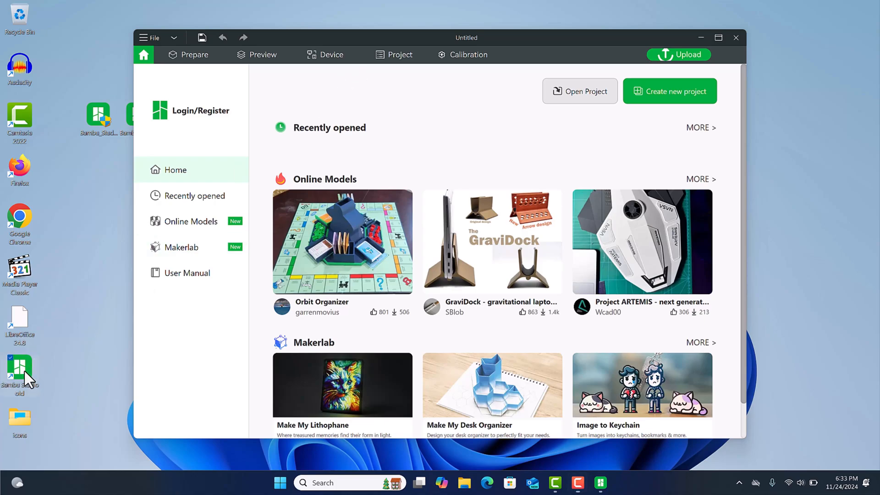
pyautogui.rightClick(18, 370)
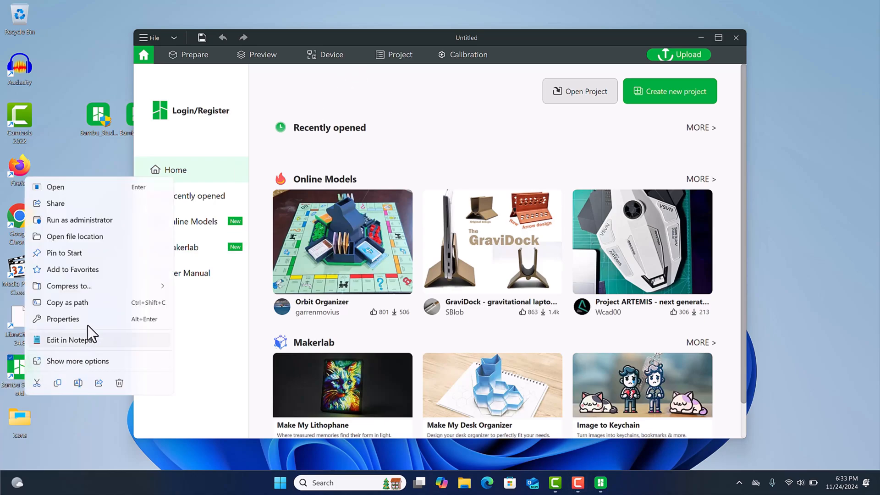
pyautogui.moveTo(106, 272)
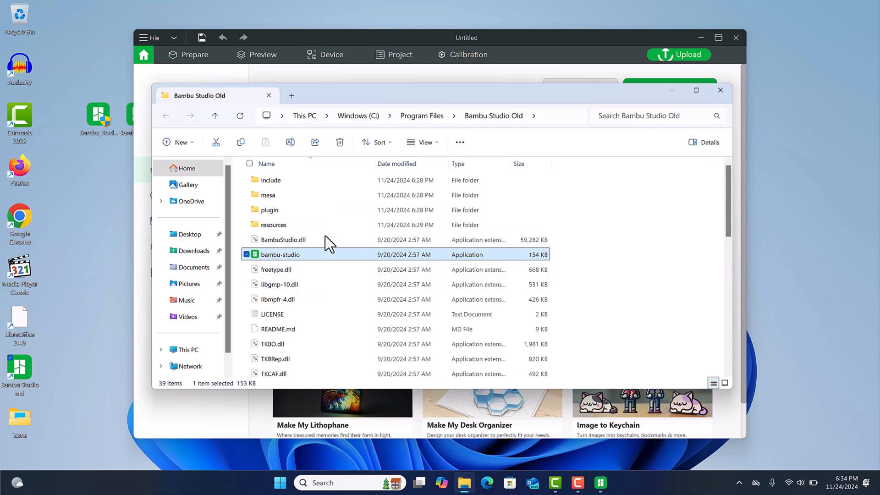
pyautogui.moveTo(435, 121)
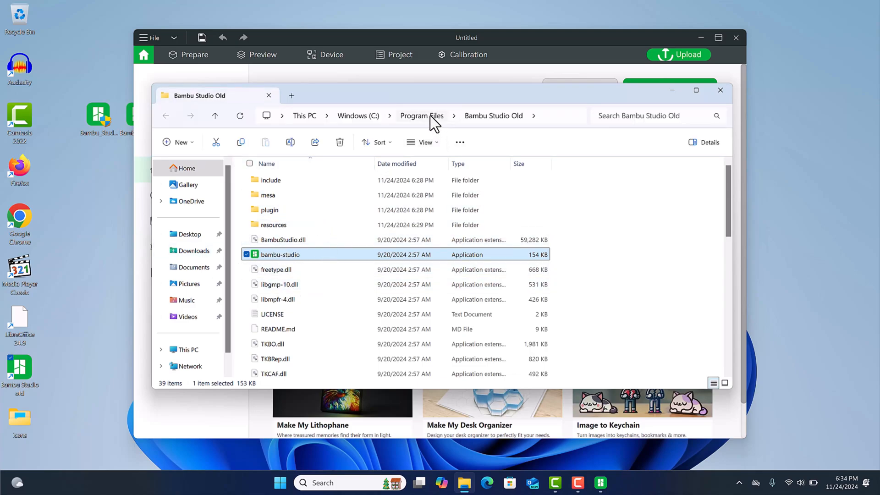
# Step: Send a desktop shortcut for bambu-studio from C:\Program Files\Bambu Studio via Send to > Desktop
pyautogui.click(421, 115)
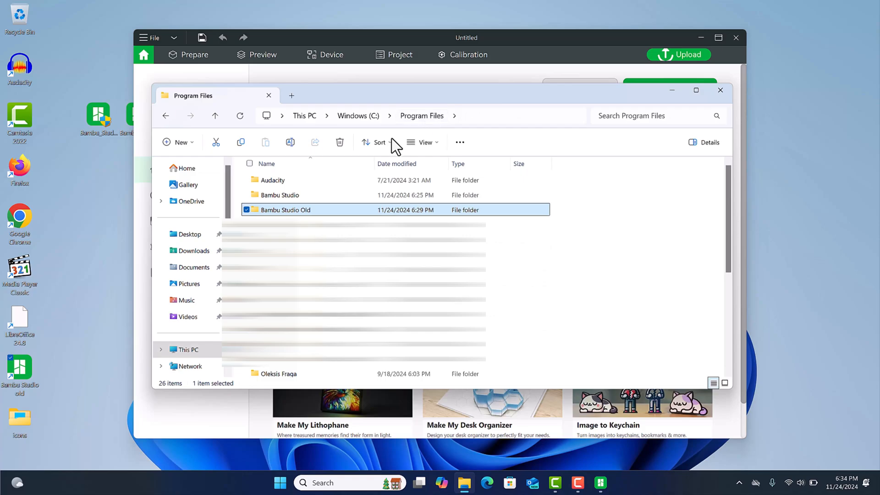
pyautogui.moveTo(296, 199)
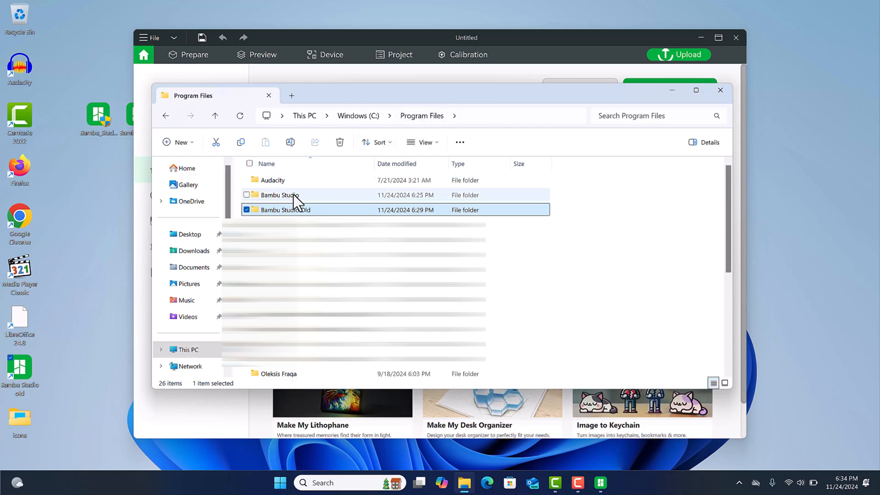
pyautogui.doubleClick(279, 195)
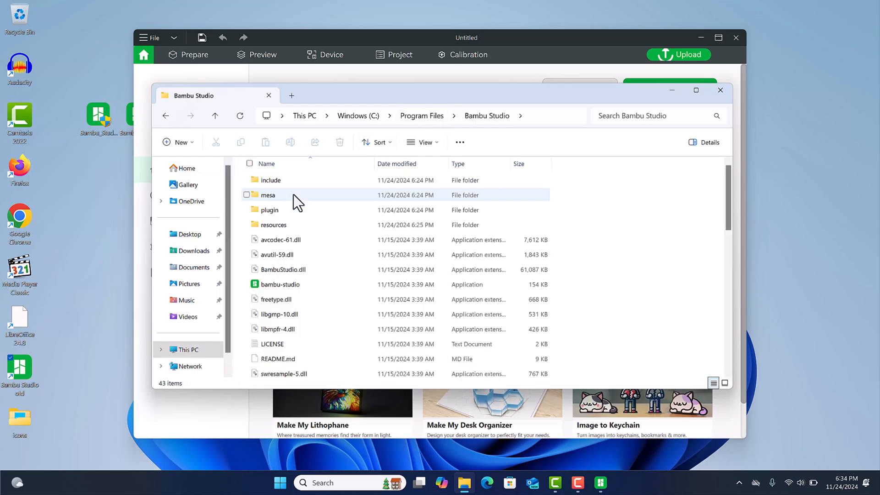
pyautogui.moveTo(279, 284)
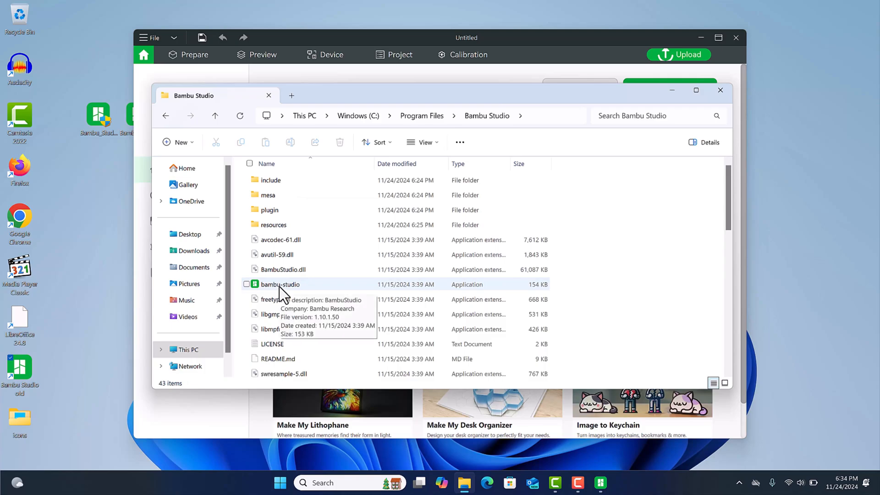
pyautogui.rightClick(279, 284)
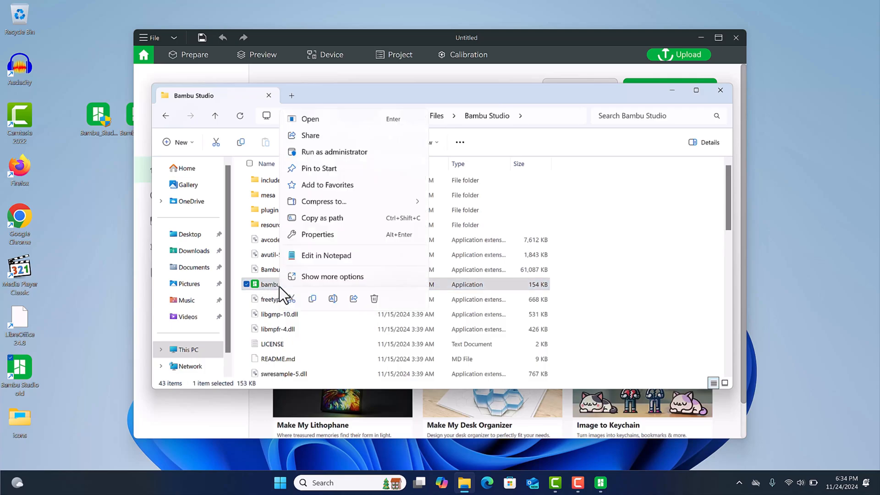
pyautogui.moveTo(331, 269)
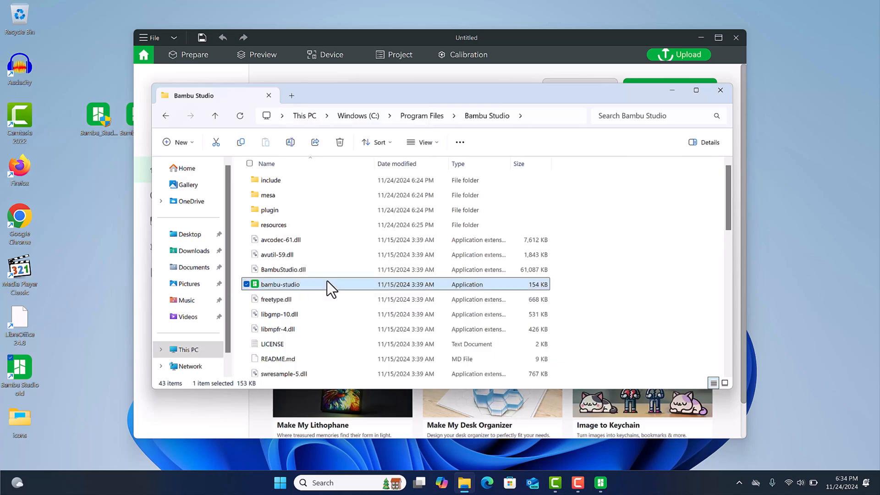
pyautogui.rightClick(281, 284)
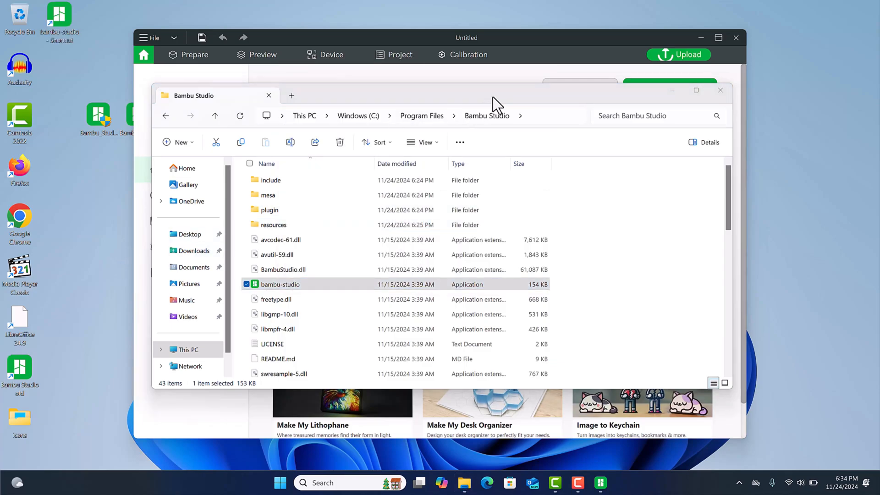
# Step: Close the old session, dismiss the failed plug-in message and confirm the plug-in installed in the newer Bambu Studio
pyautogui.click(721, 91)
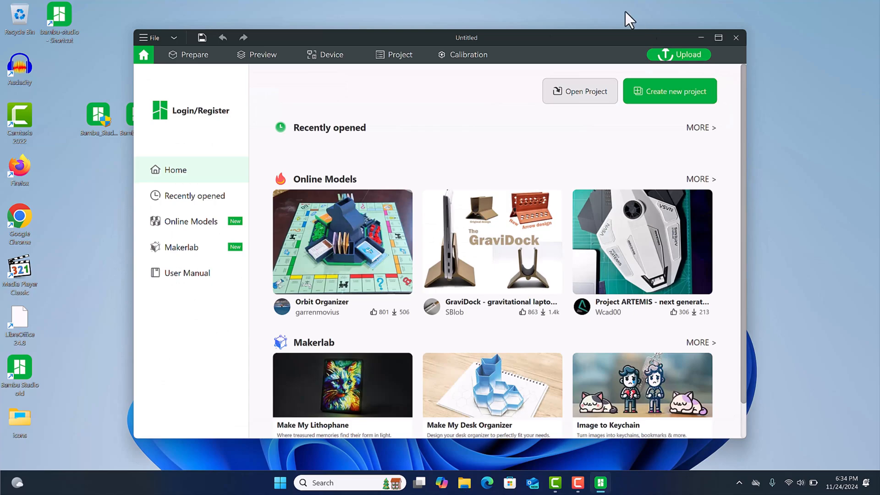
pyautogui.moveTo(70, 26)
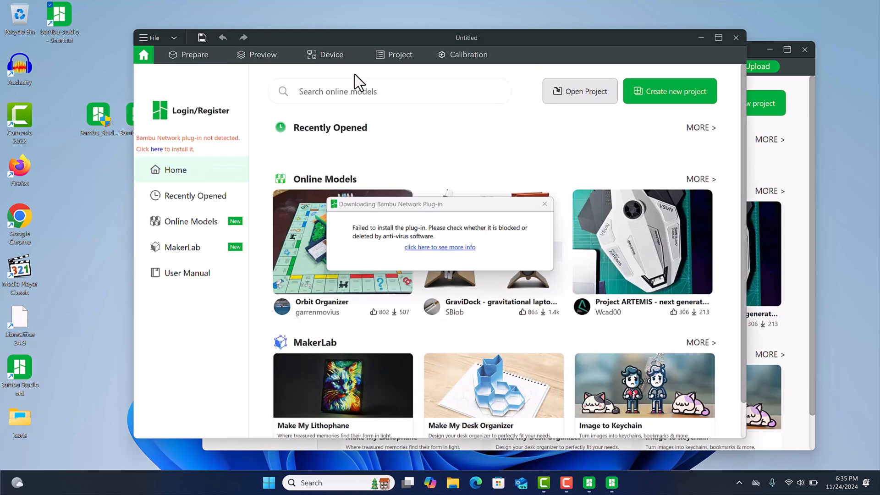
pyautogui.moveTo(457, 232)
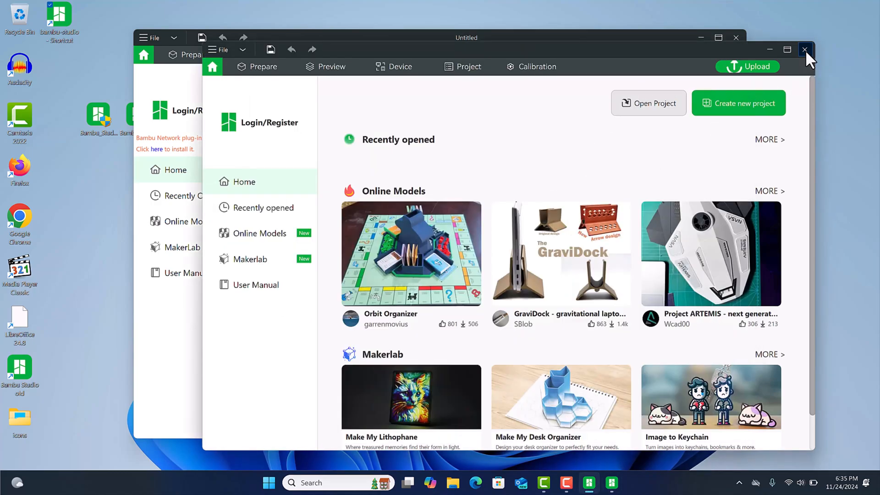
pyautogui.click(804, 50)
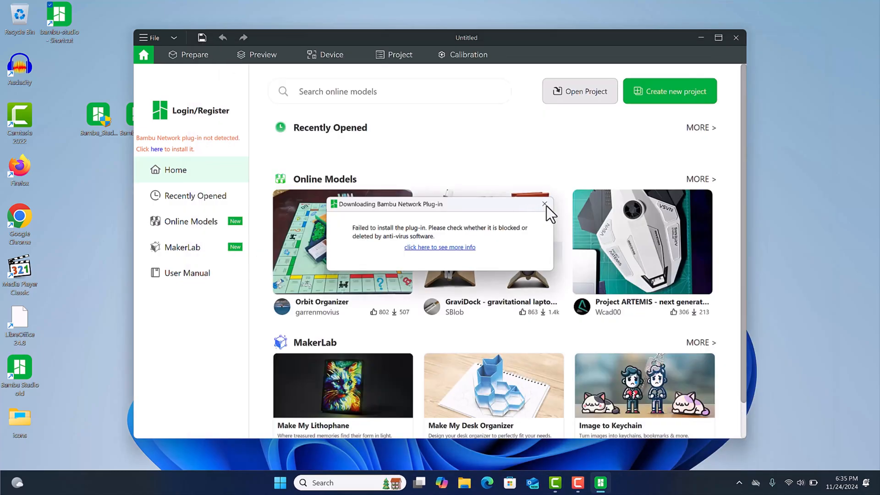
pyautogui.click(439, 247)
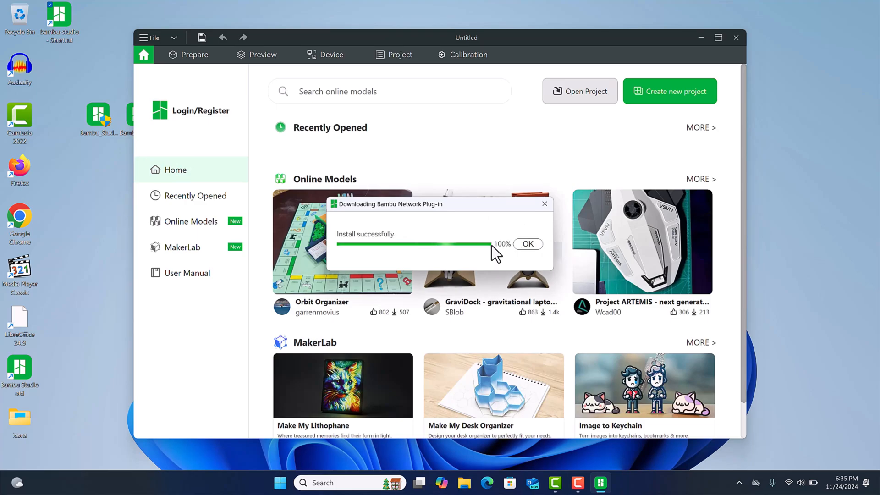
pyautogui.click(526, 244)
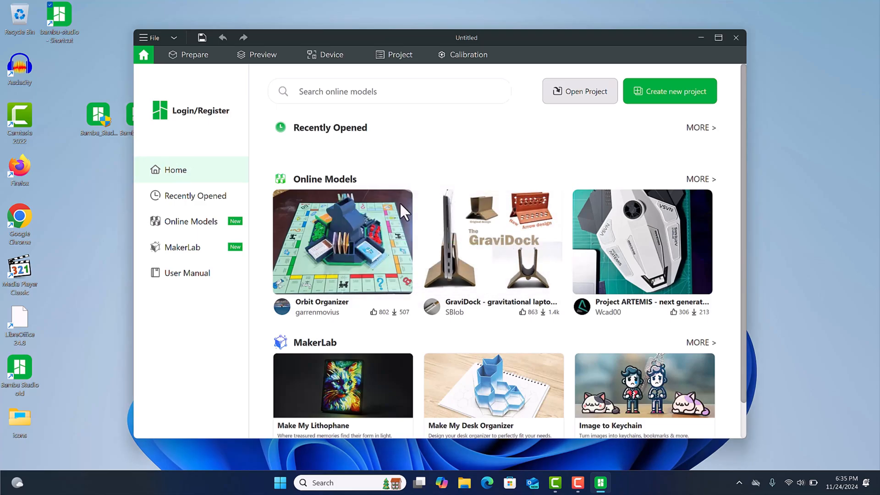
pyautogui.moveTo(419, 121)
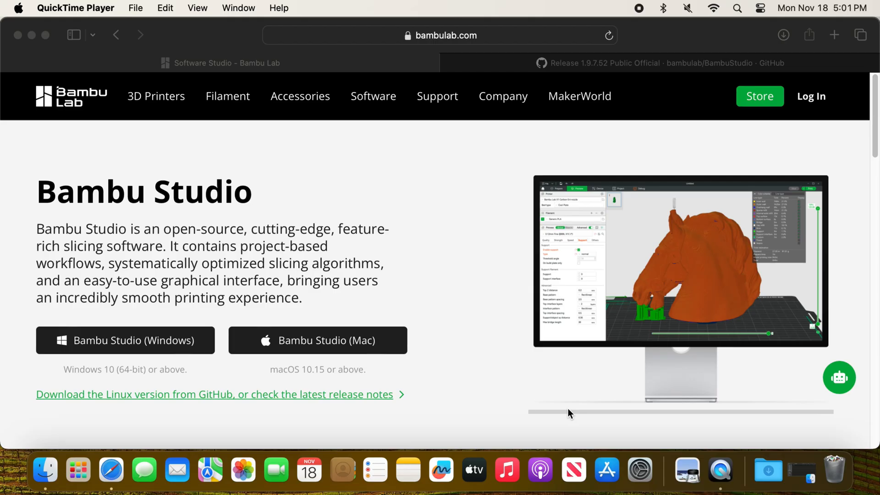
pyautogui.moveTo(320, 321)
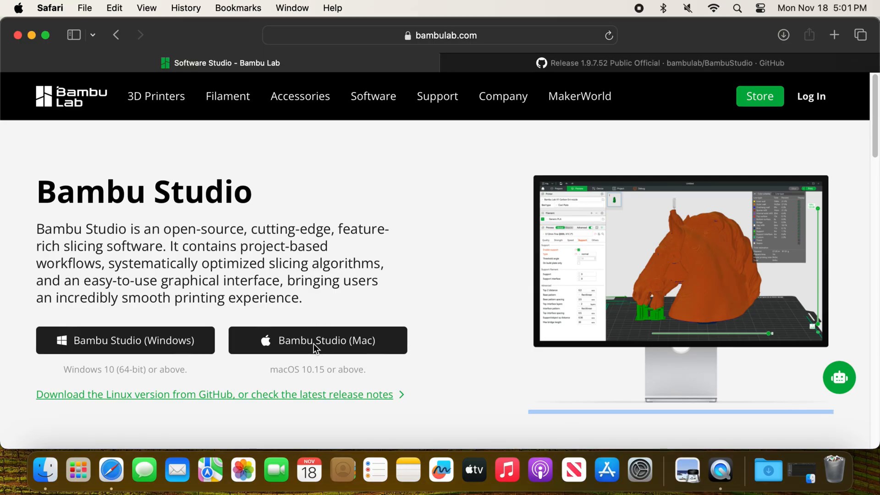
# Step: Download Bambu Studio for Mac from bambulab.com, switch to the GitHub release tab and show the Downloads
pyautogui.click(317, 340)
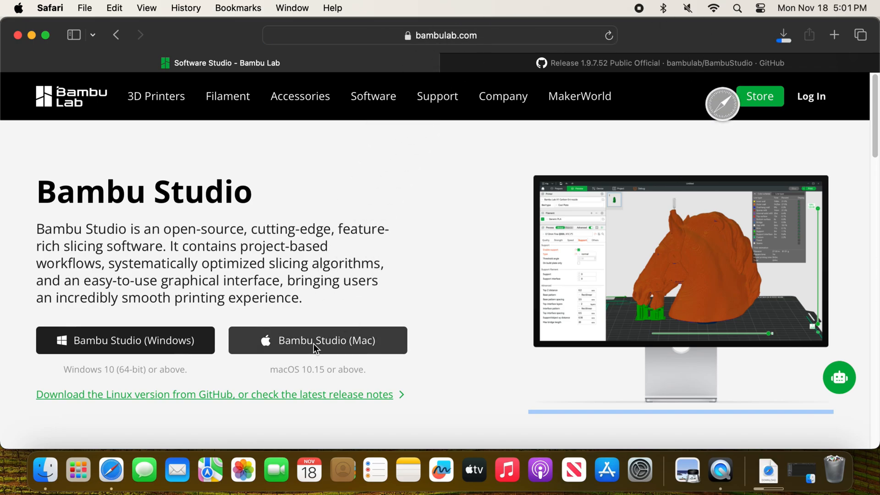
pyautogui.click(318, 340)
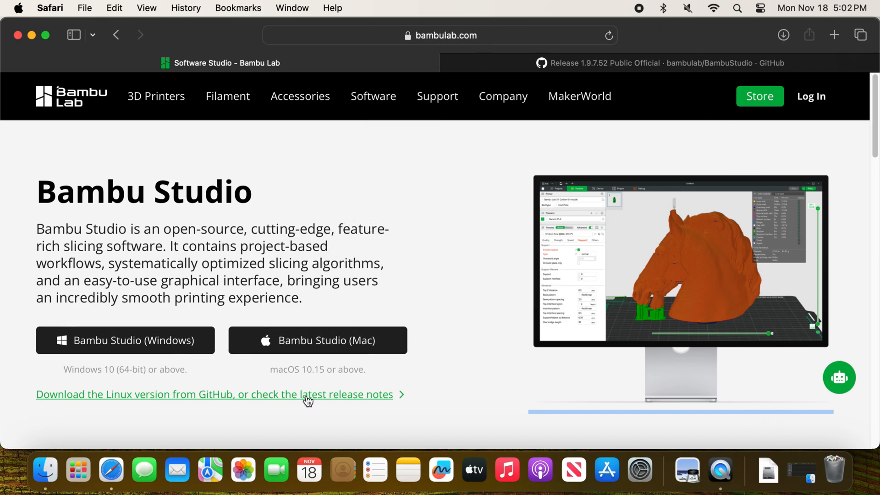
pyautogui.moveTo(594, 62)
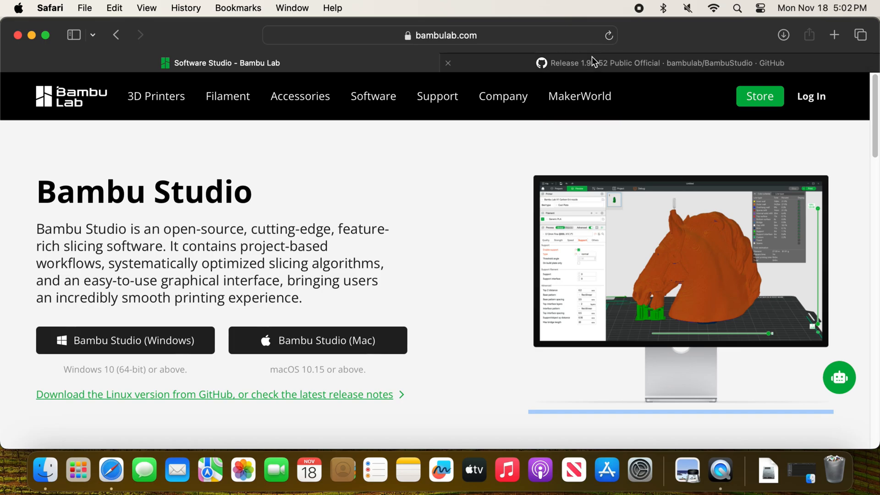
pyautogui.click(662, 62)
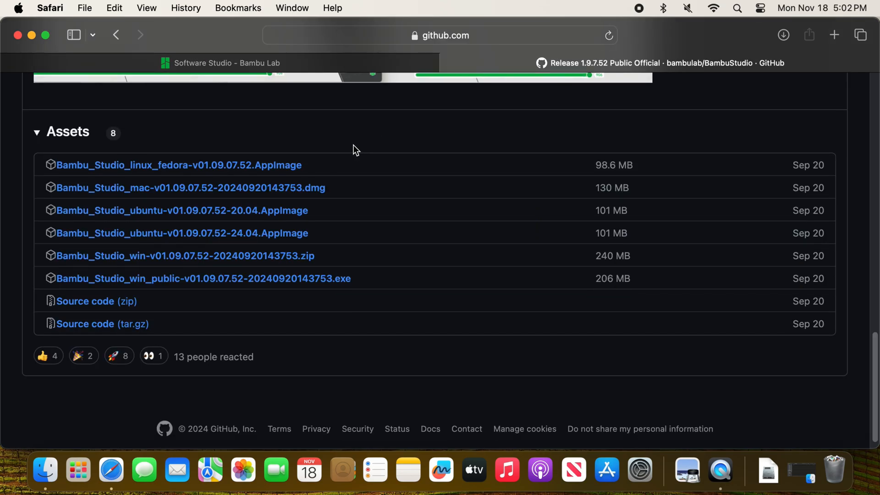
pyautogui.moveTo(294, 190)
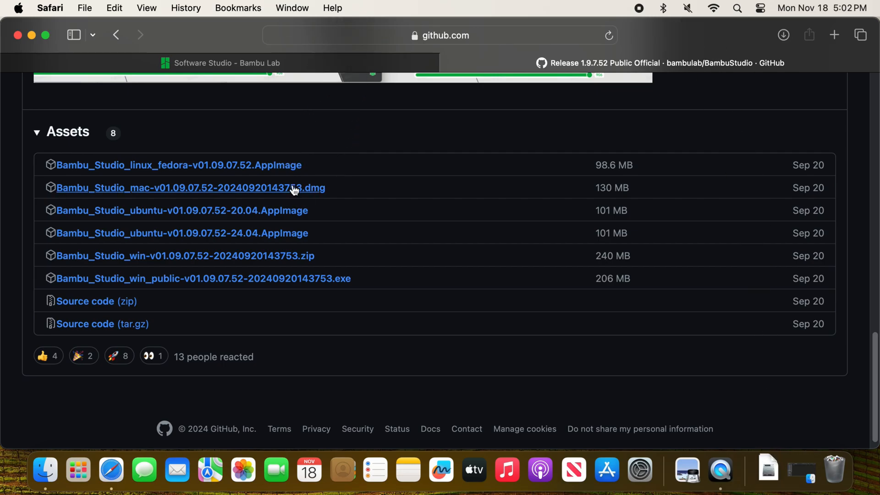
pyautogui.moveTo(767, 469)
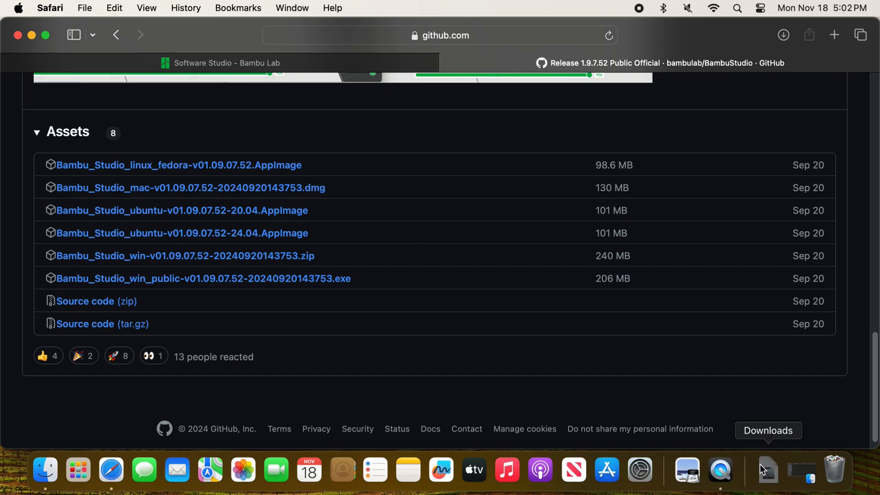
pyautogui.click(768, 469)
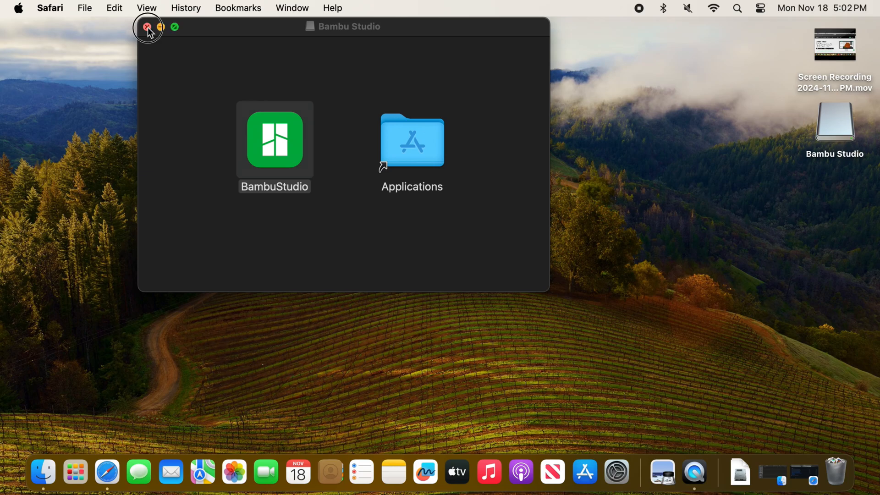
# Step: Mount the older Bambu Studio DMG and keep both BambuStudio copies in Applications
pyautogui.click(148, 26)
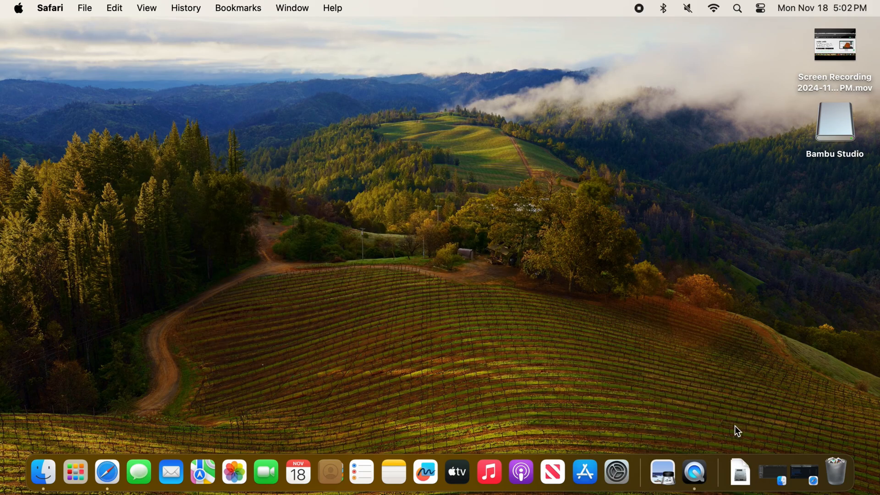
pyautogui.doubleClick(834, 120)
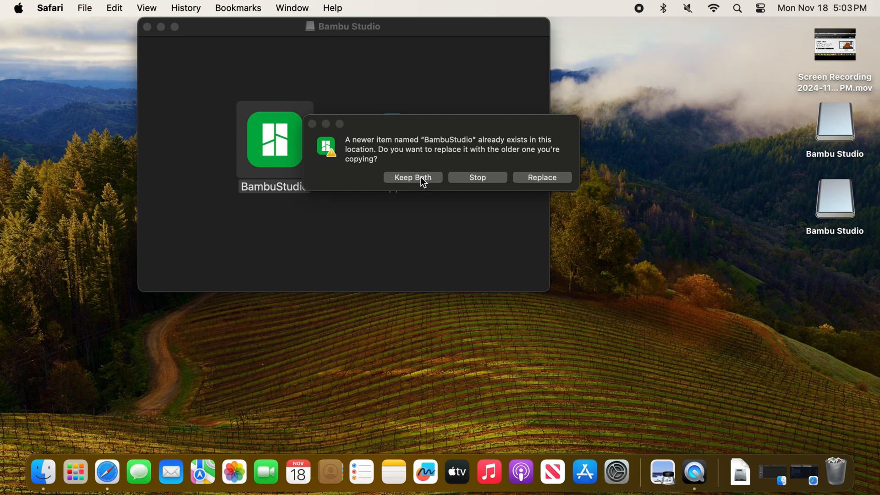
pyautogui.click(541, 177)
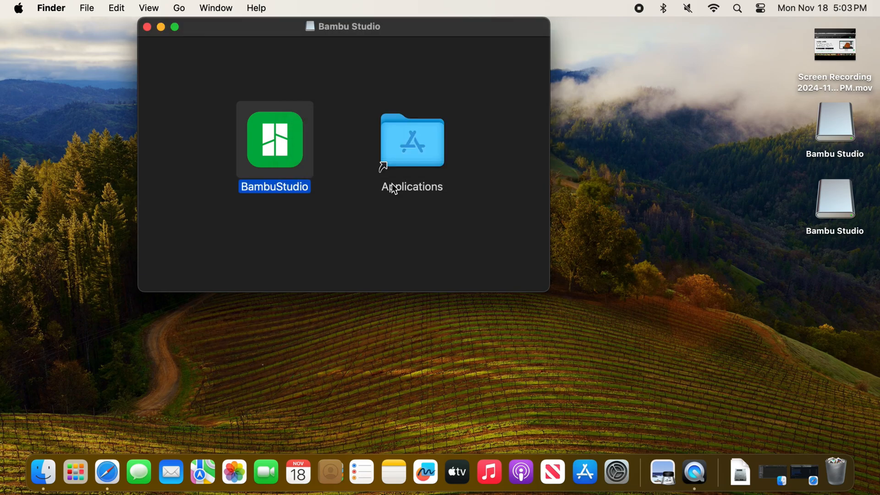
pyautogui.moveTo(415, 154)
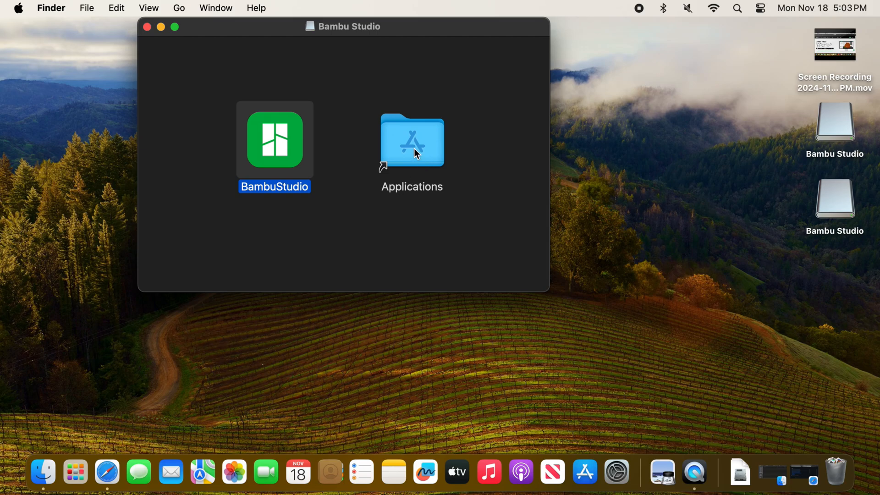
pyautogui.click(412, 139)
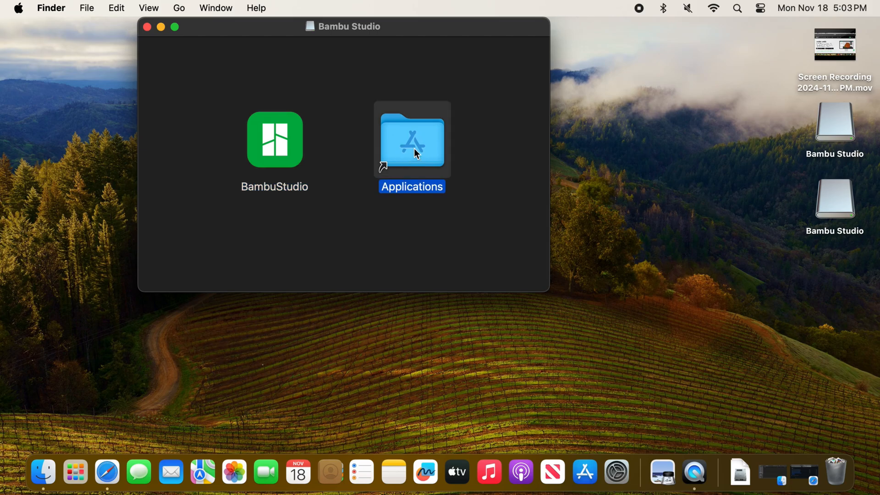
# Step: Rename the second copy BambuStudio 2 in Applications to BambuStudio Older
pyautogui.doubleClick(412, 139)
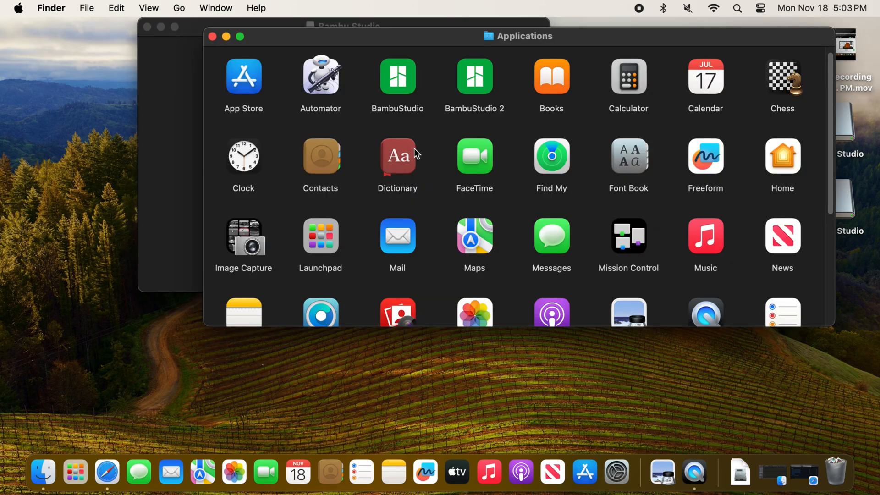
pyautogui.moveTo(476, 99)
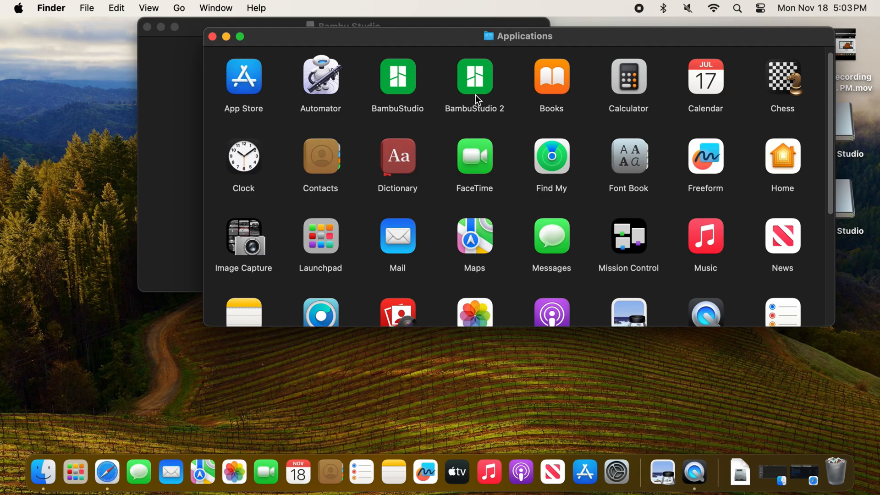
pyautogui.rightClick(474, 77)
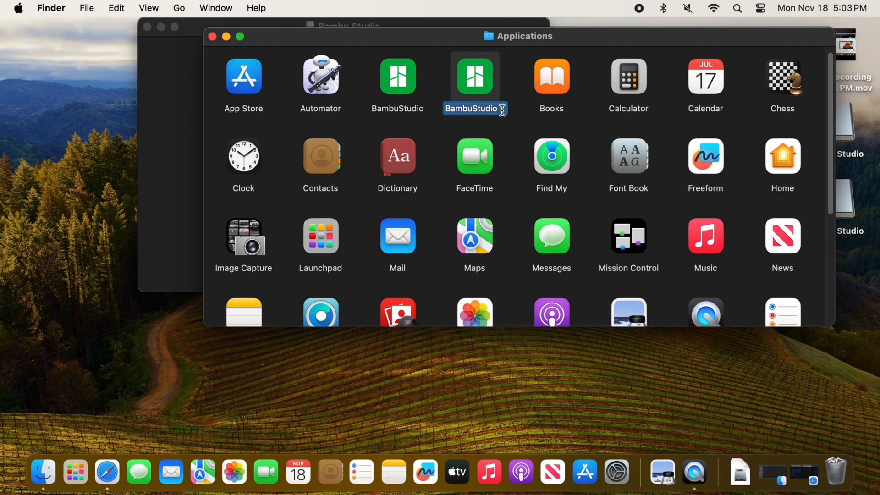
pyautogui.write('2')
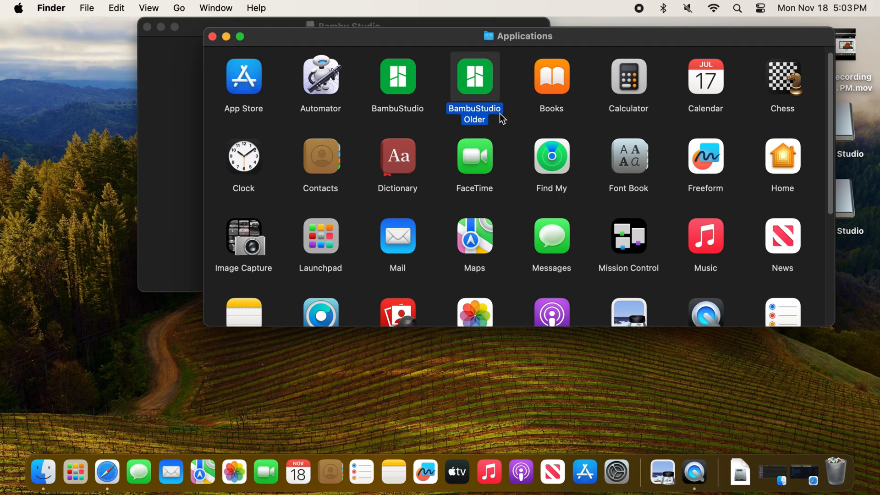
pyautogui.moveTo(458, 92)
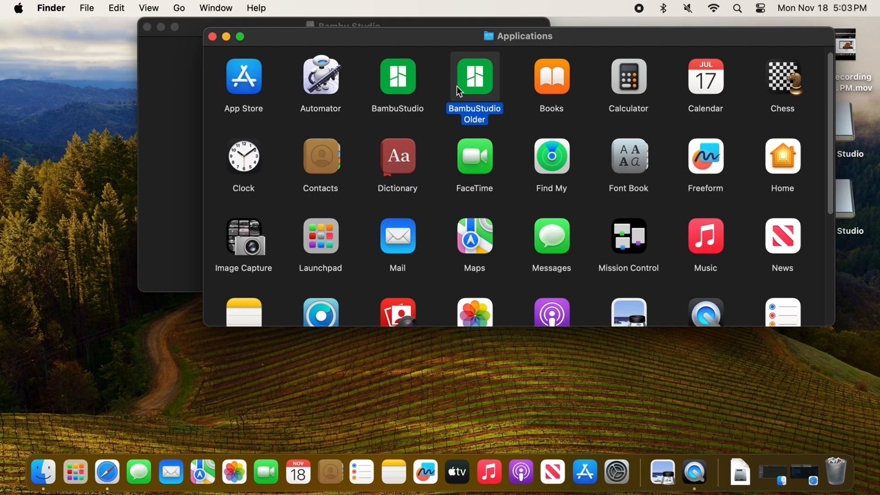
# Step: Make desktop aliases for BambuStudio Older and BambuStudio, then close the disk image window
pyautogui.rightClick(474, 77)
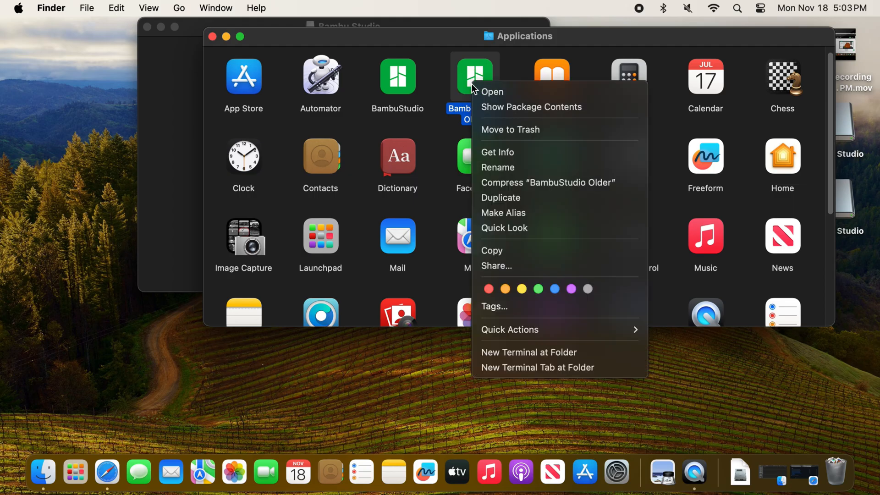
pyautogui.moveTo(503, 212)
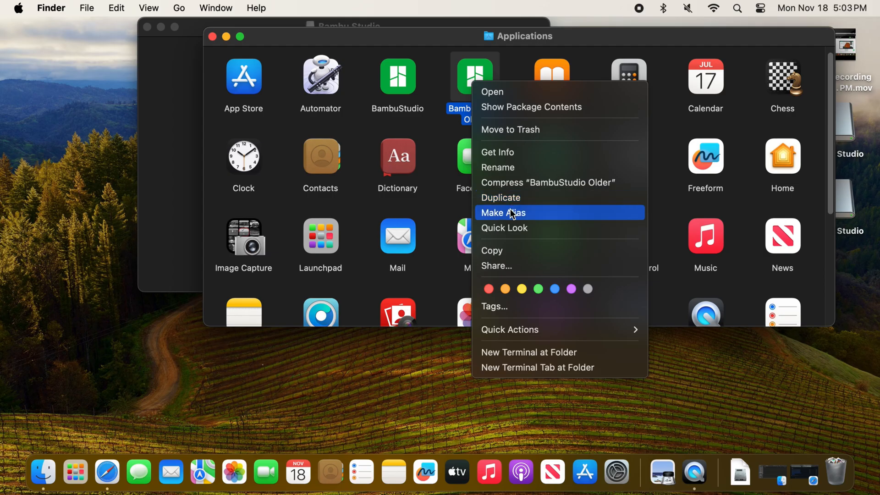
pyautogui.click(503, 212)
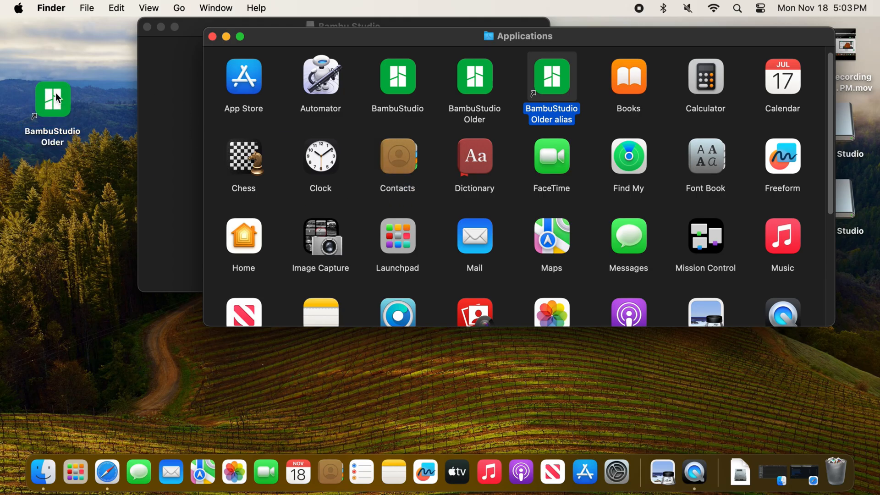
pyautogui.click(397, 77)
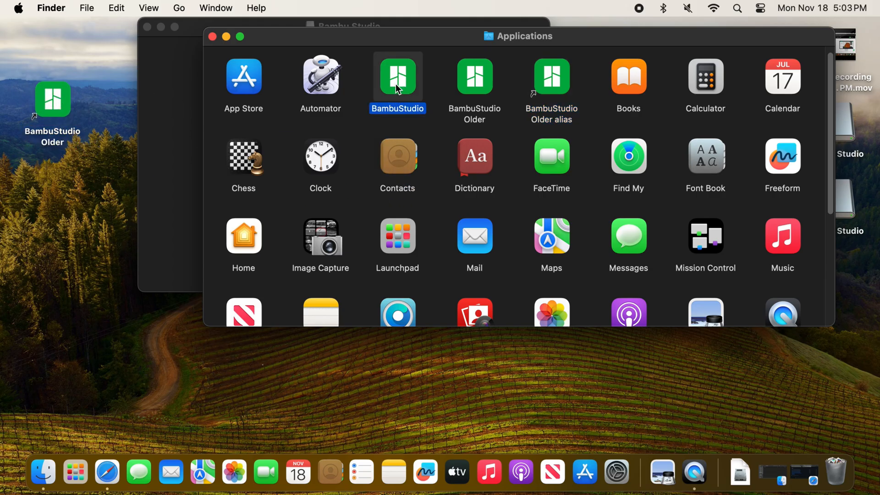
pyautogui.rightClick(397, 77)
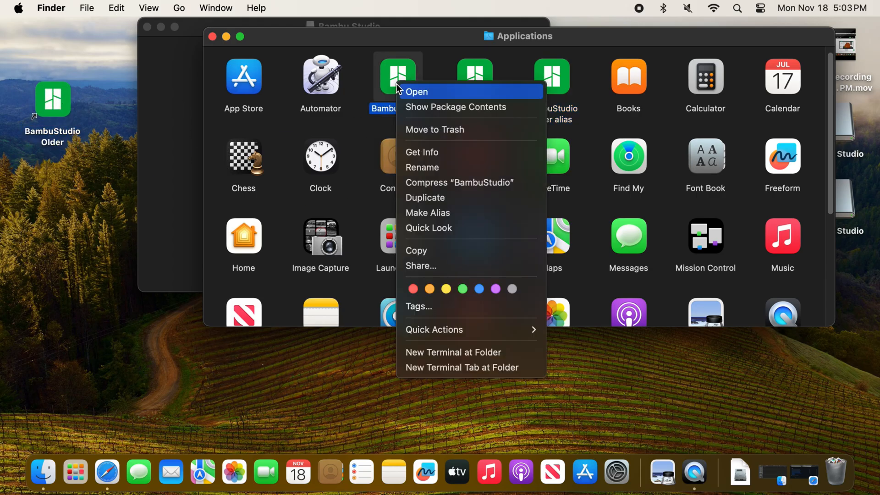
pyautogui.moveTo(425, 198)
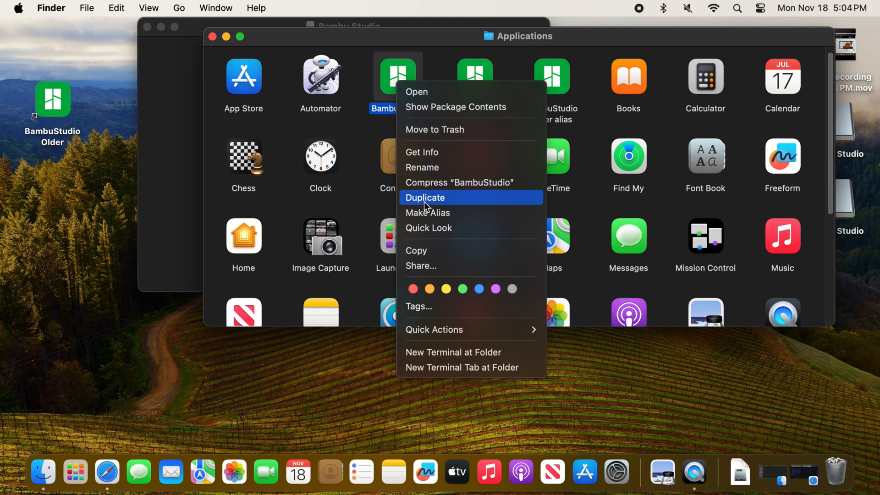
pyautogui.click(425, 197)
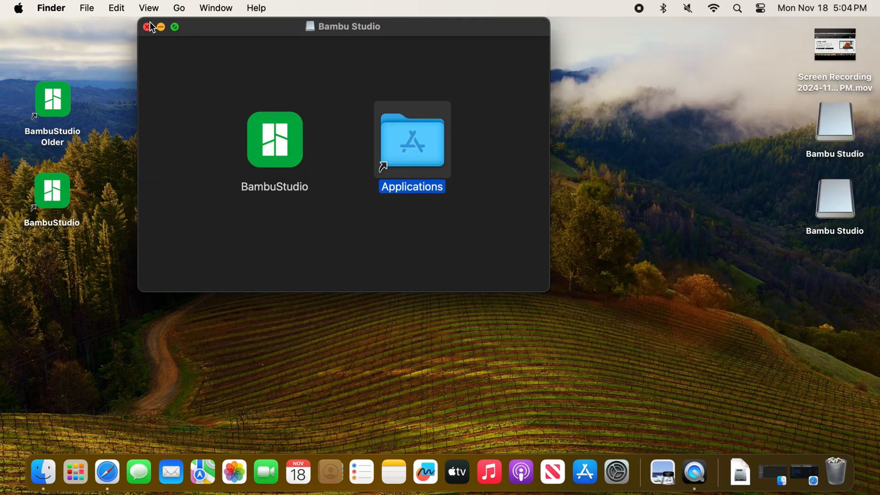
pyautogui.click(146, 26)
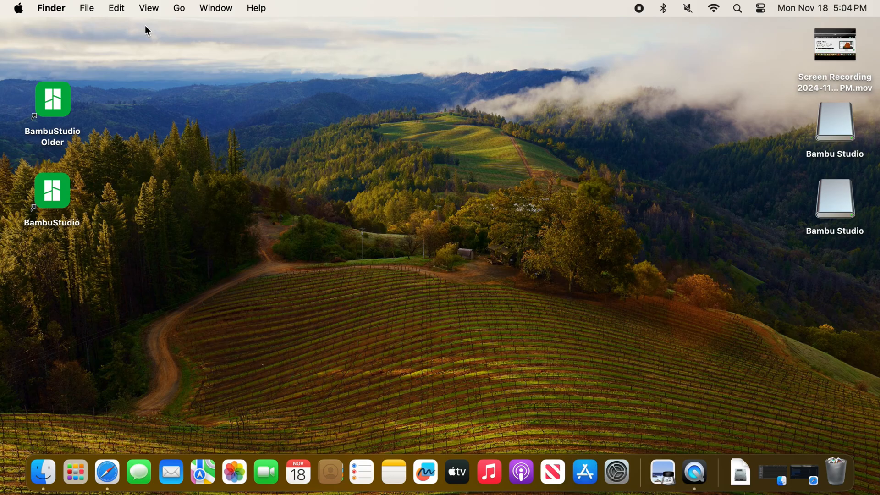